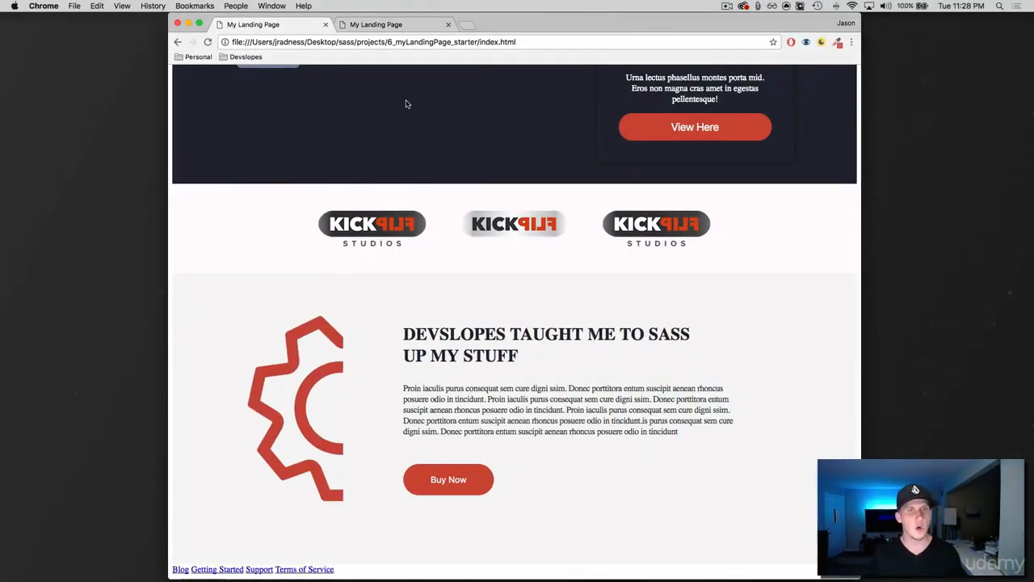
Check the starter page's plain footer links, then view the finished page's dark footer
scroll(up, 3)
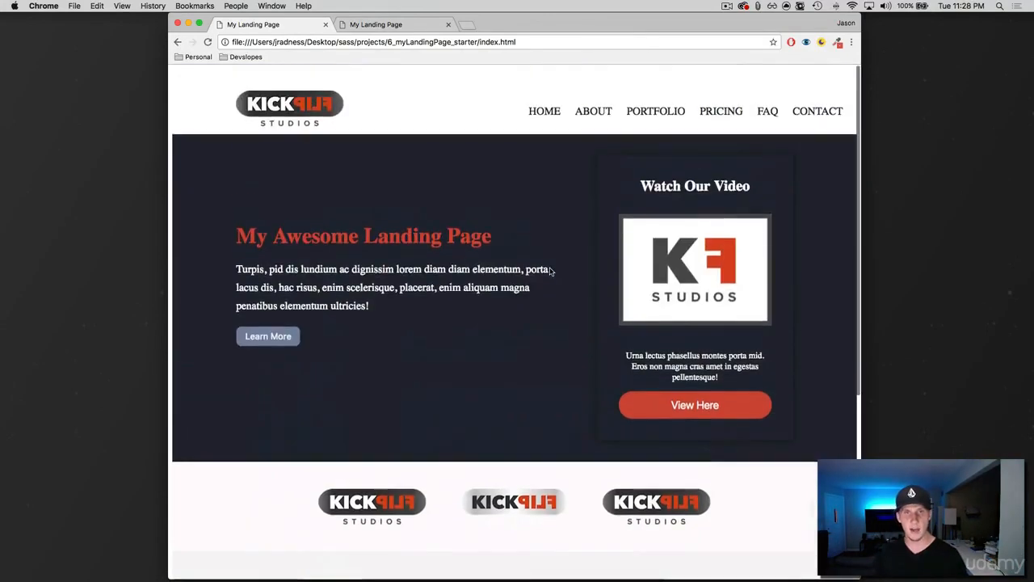
scroll(down, 3)
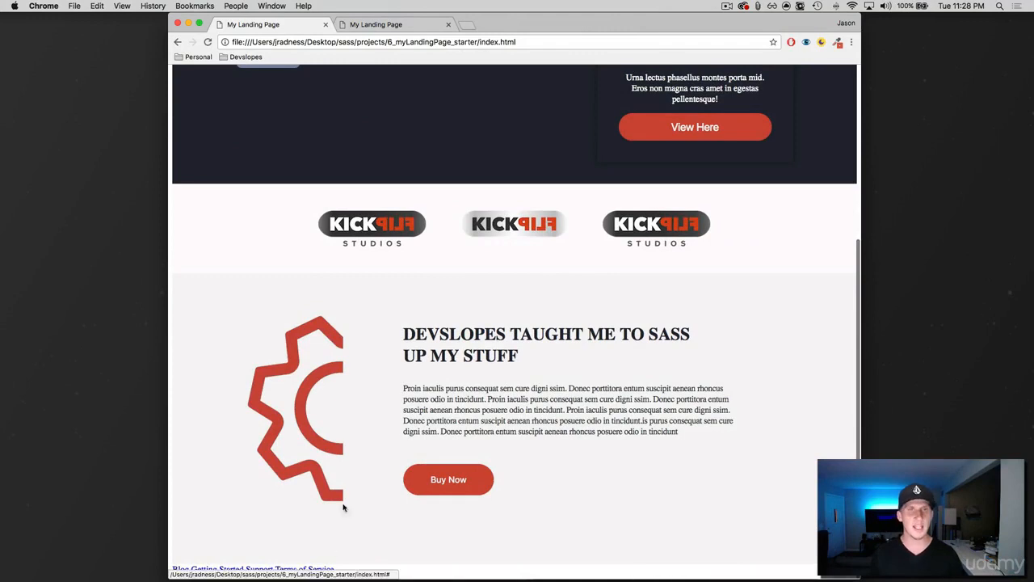
click(376, 24)
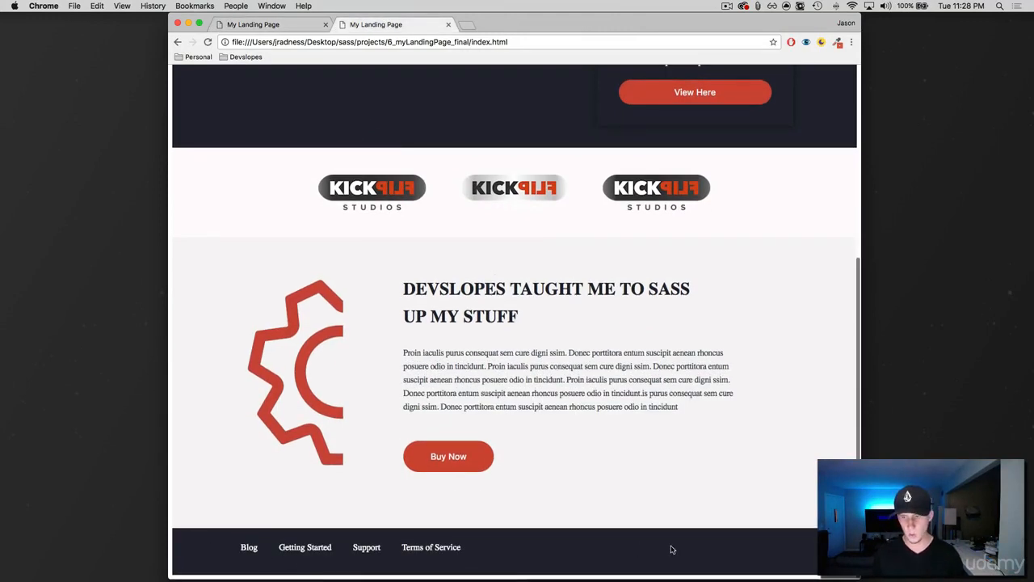
mouse_move(483, 150)
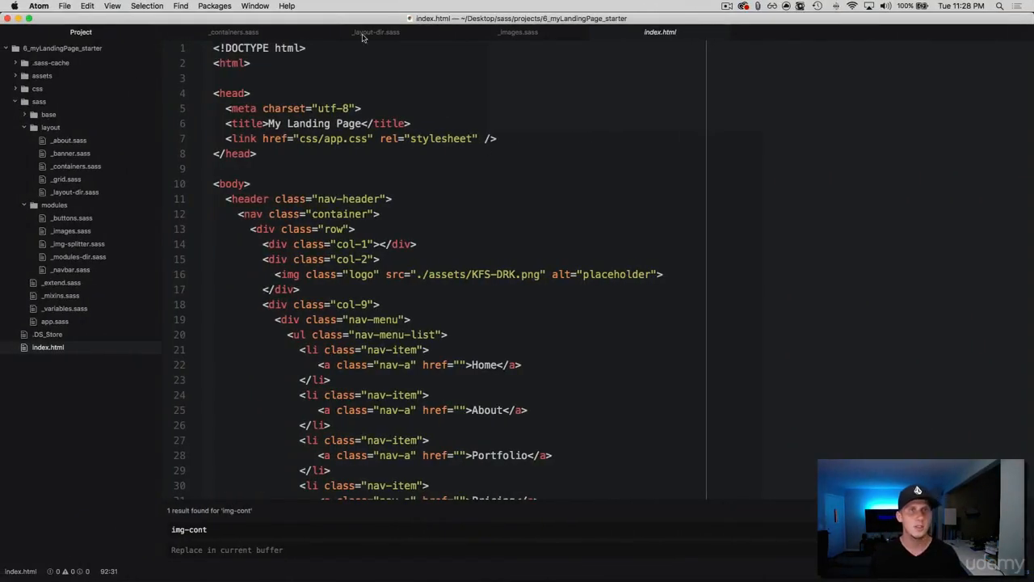
mouse_move(487, 94)
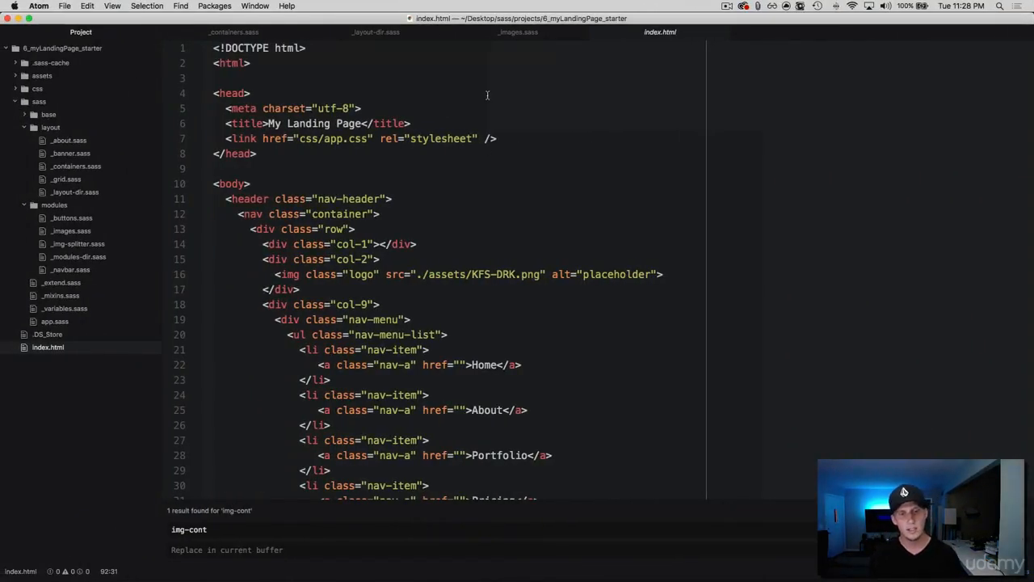
Review index.html's page-footer, container, wrapper and link markup, then open _containers.sass
scroll(down, 3)
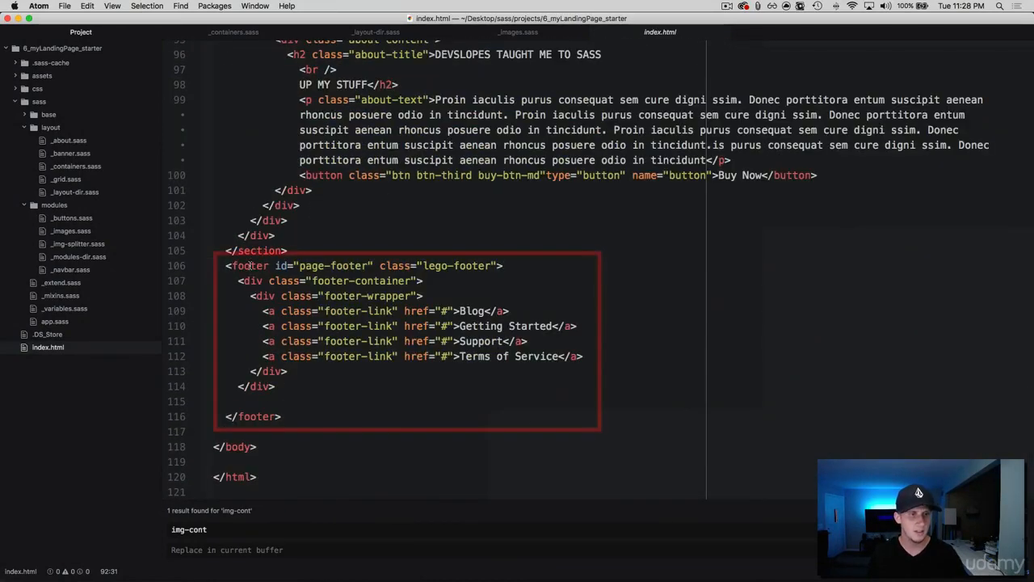
click(266, 265)
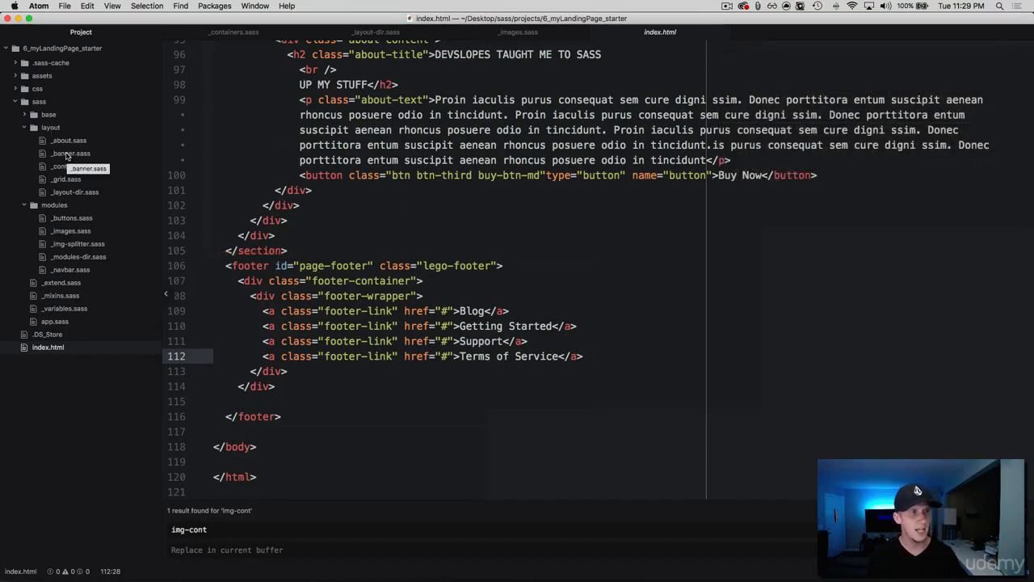
mouse_move(76, 165)
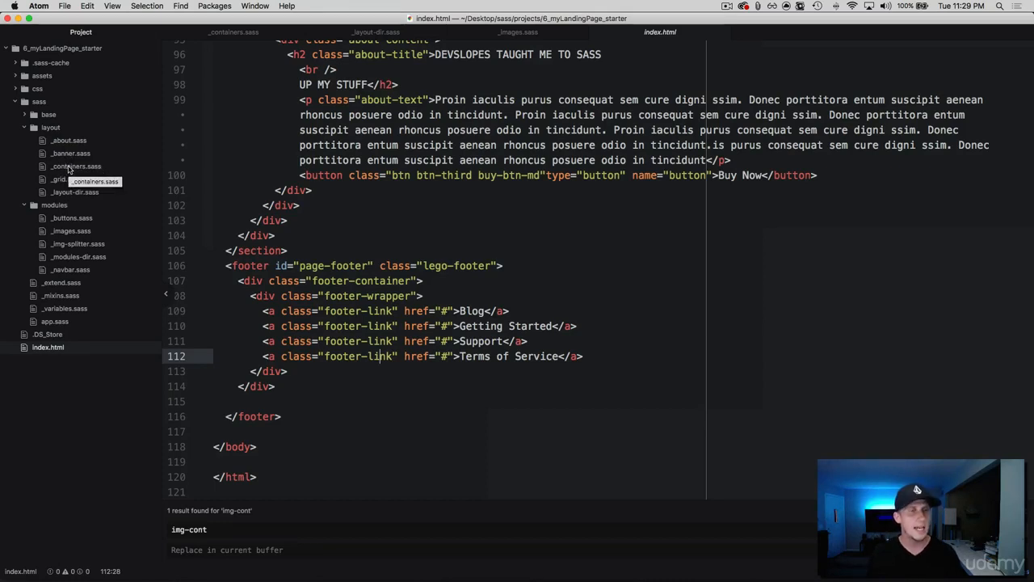
mouse_move(58, 179)
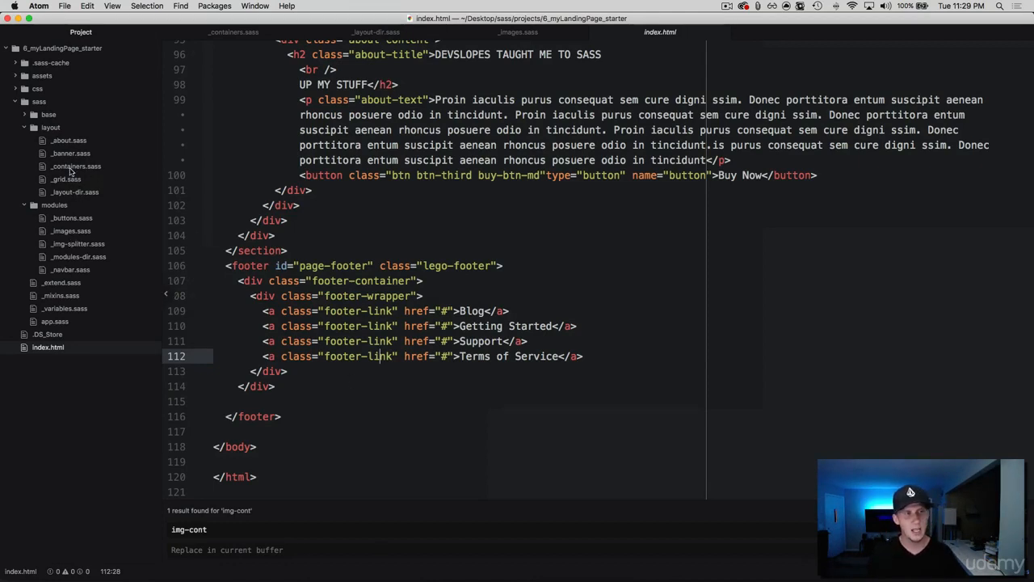
click(76, 166)
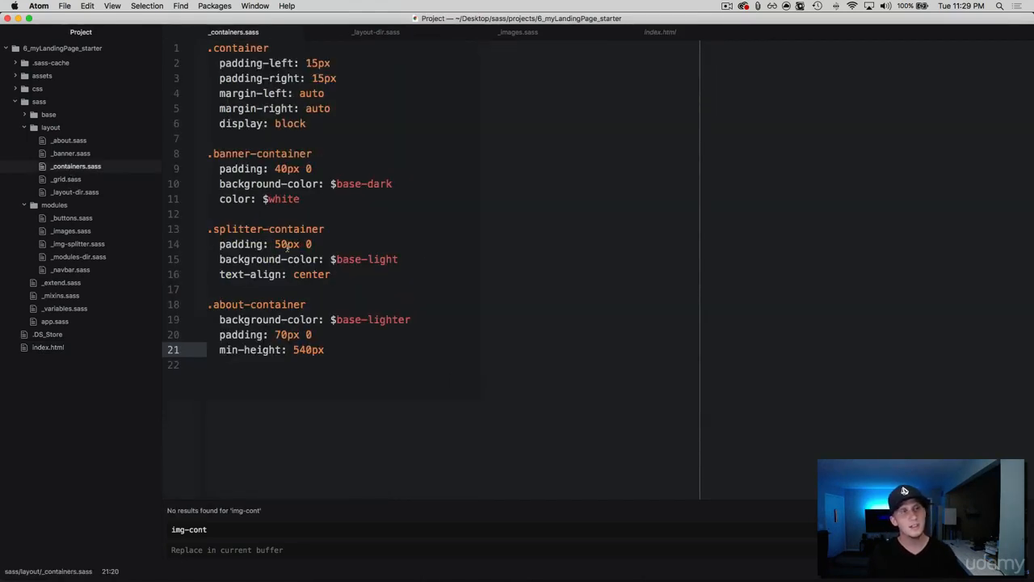
mouse_move(909, 491)
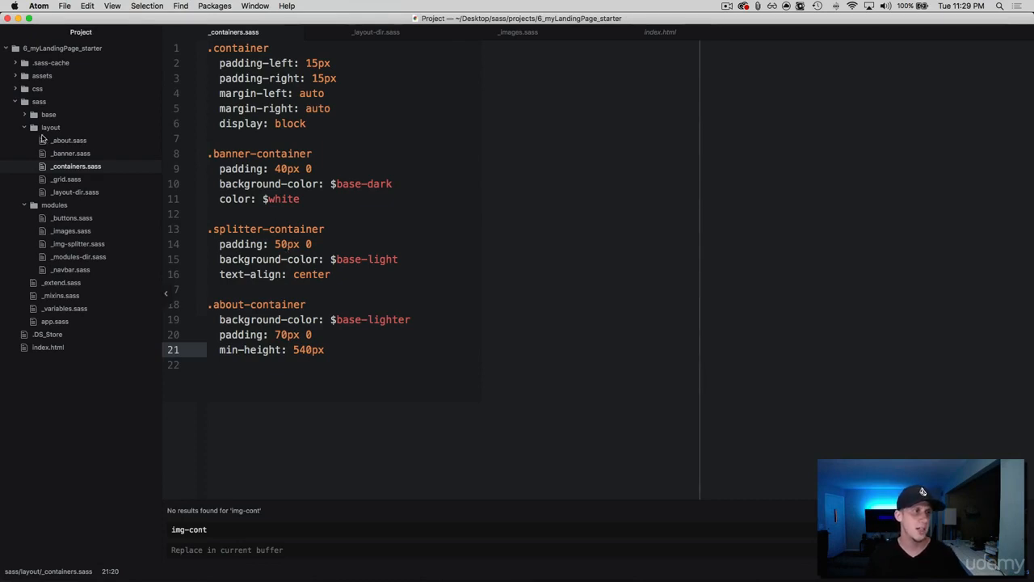
Create a new _footer.sass file in the layout folder
right_click(50, 126)
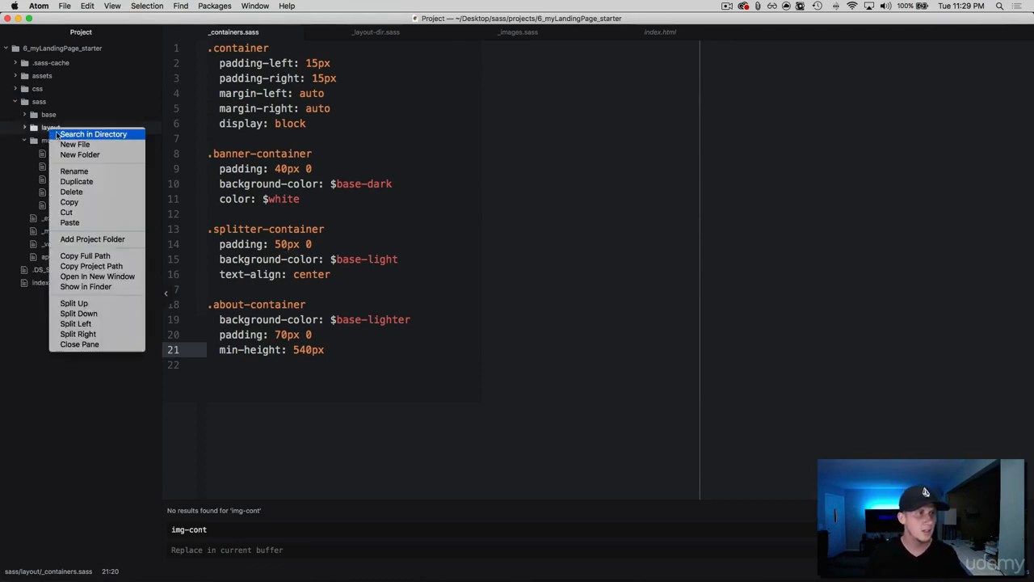
mouse_move(75, 144)
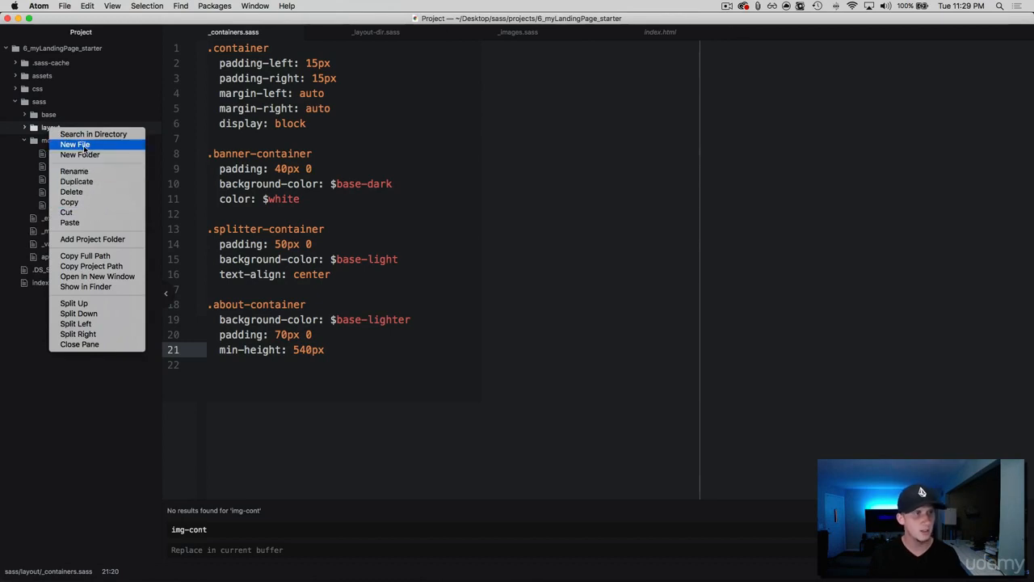
click(74, 144)
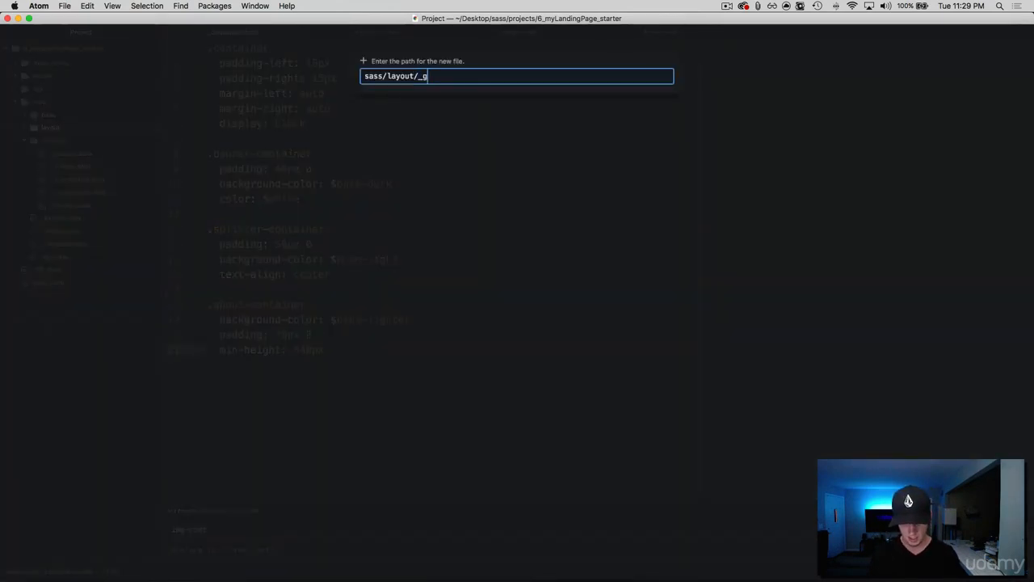
text(ooter)
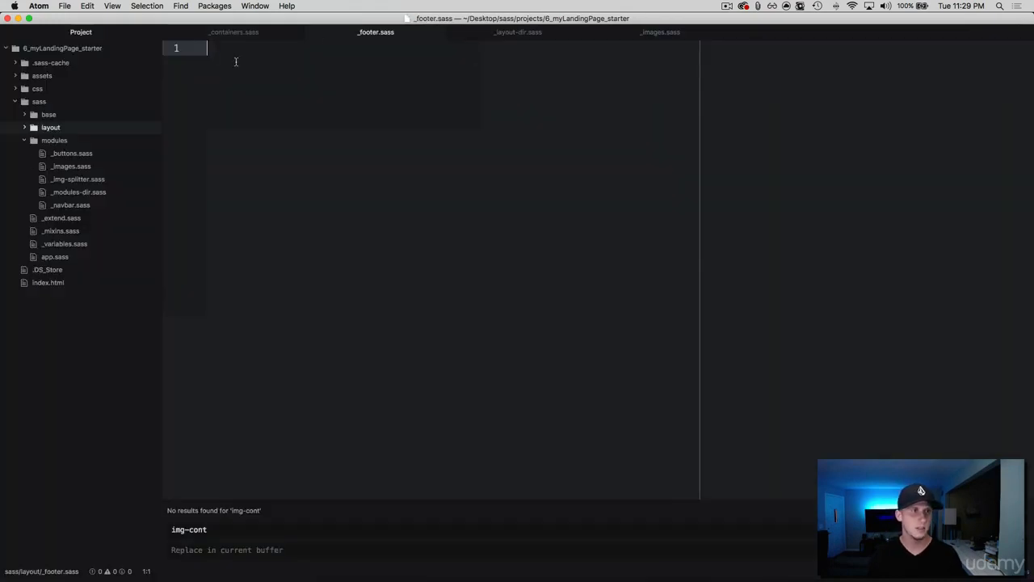
Import "footer" in _layout-dir.sass and return to _footer.sass
click(50, 127)
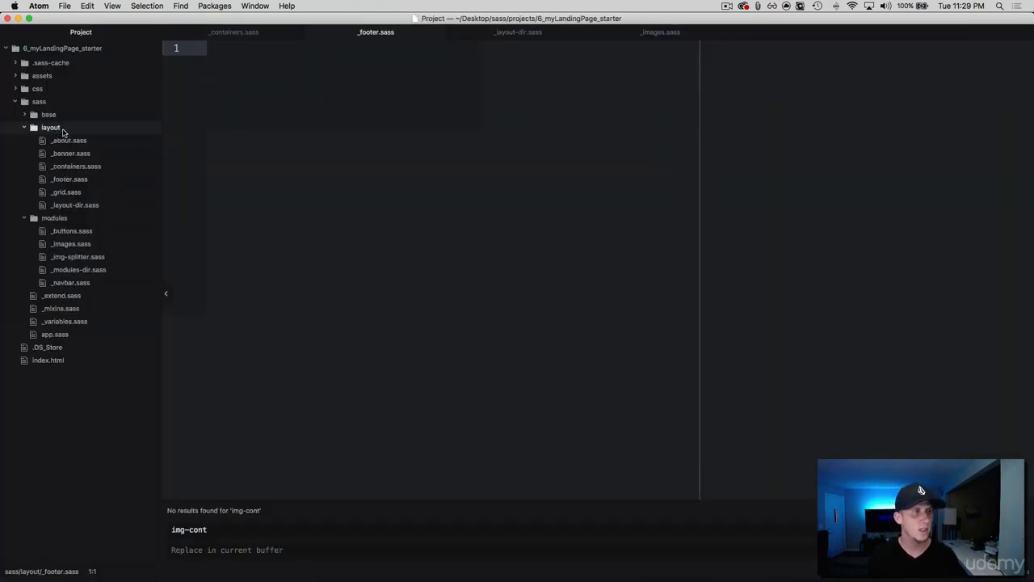
mouse_move(87, 208)
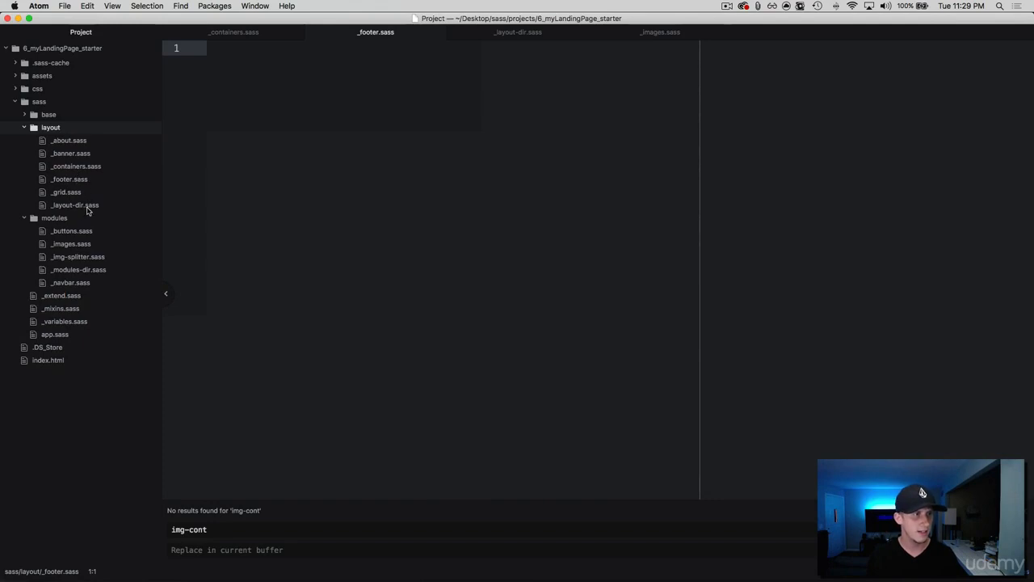
click(75, 205)
text(@import "f)
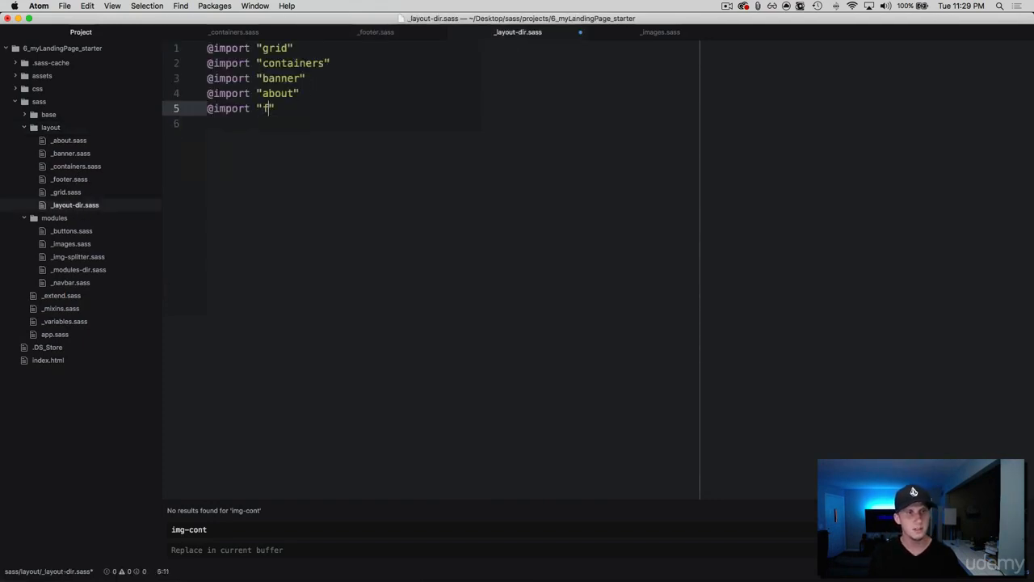
text(ooter)
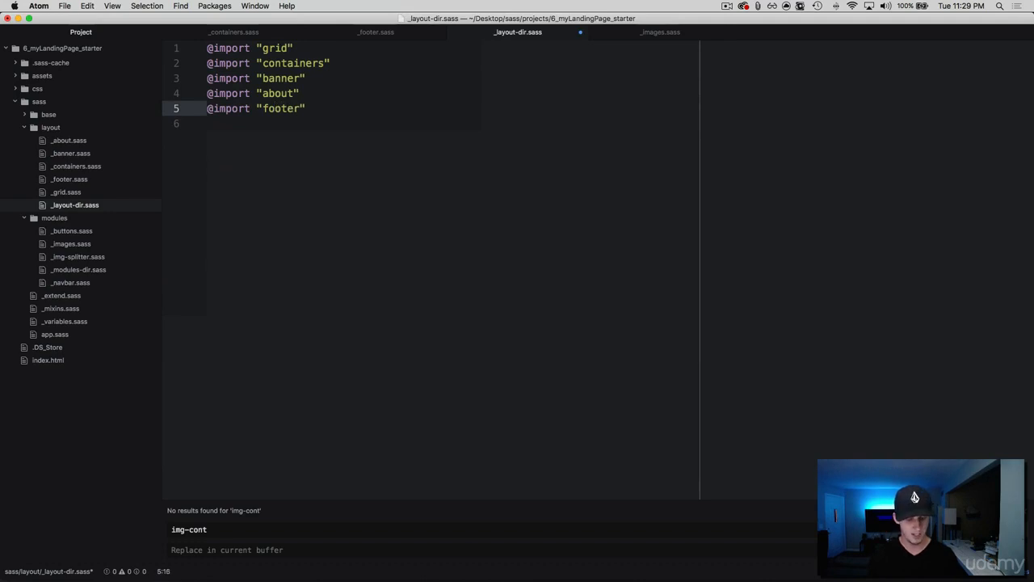
click(69, 178)
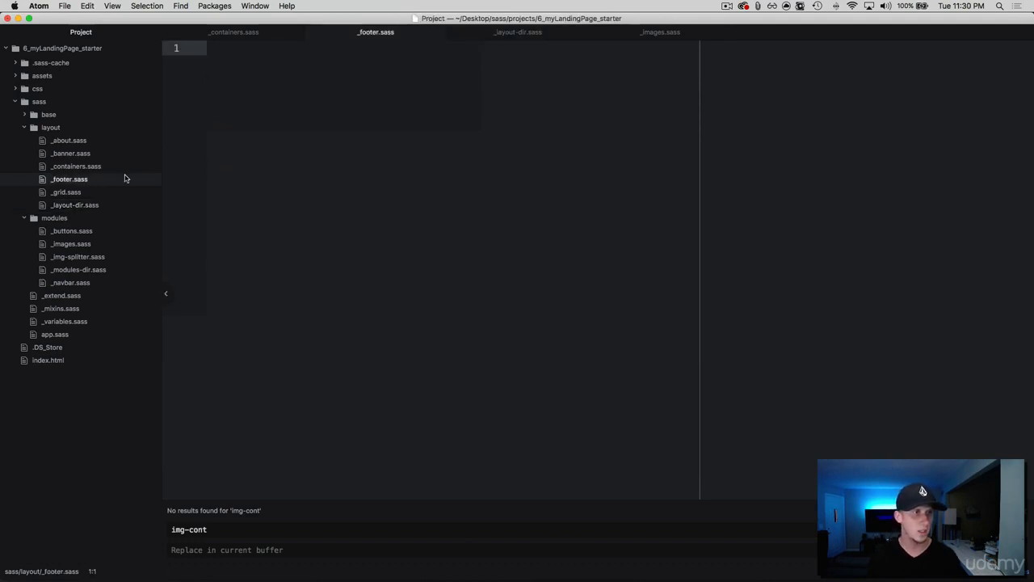
Start a #page-footer rule in the empty _footer.sass
click(237, 48)
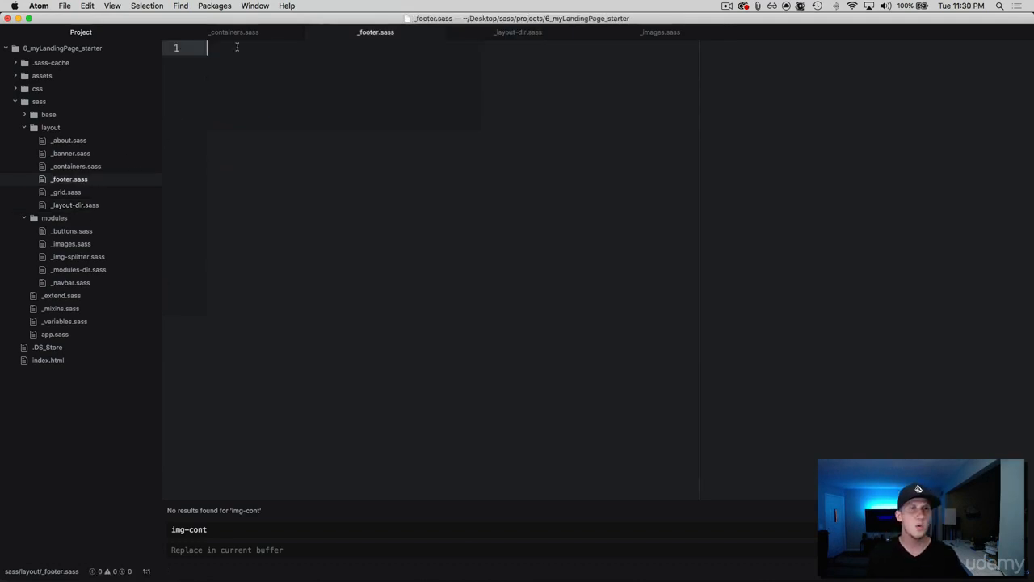
text(#)
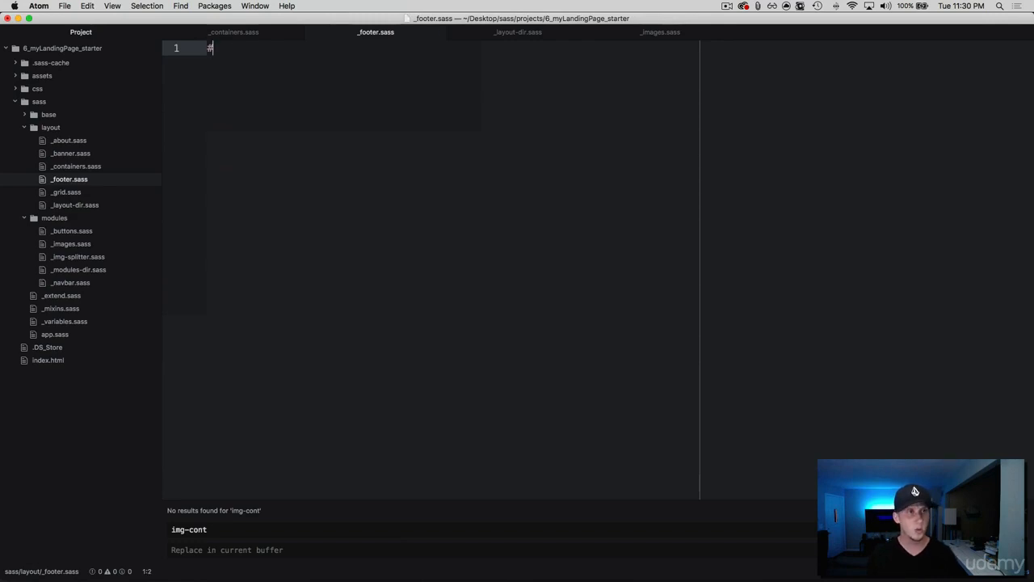
text(foo)
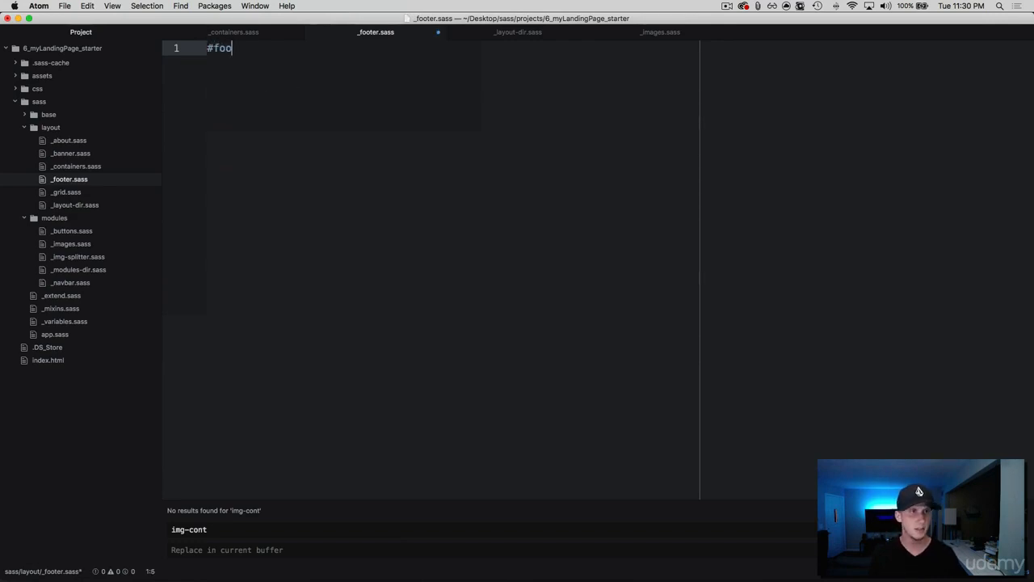
text(t)
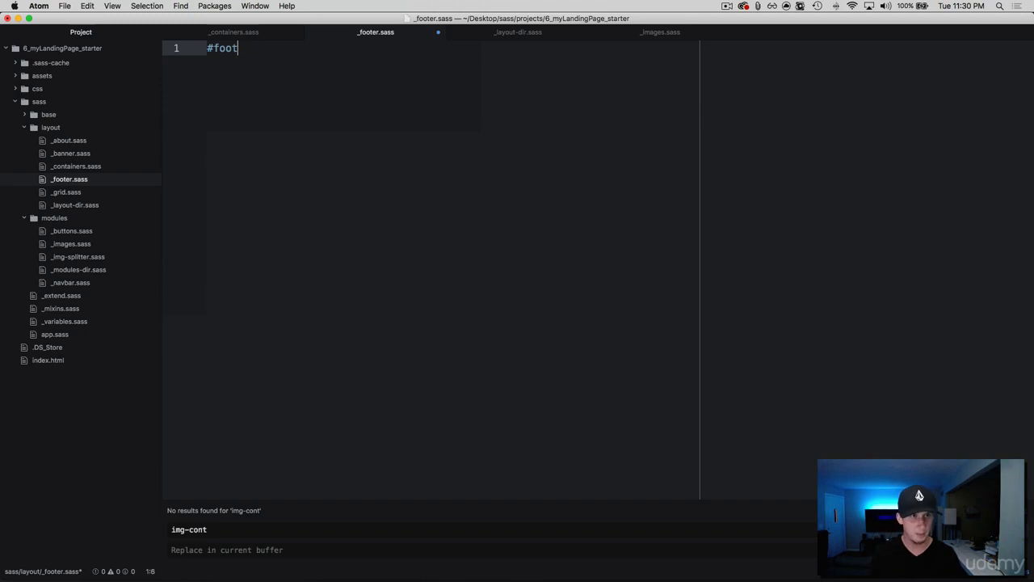
text(page)
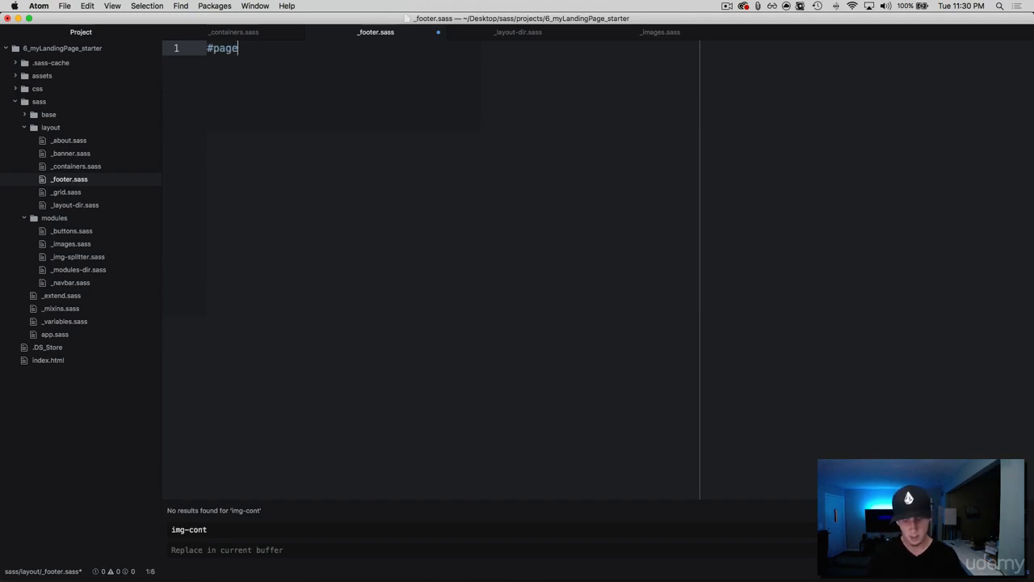
text(-footer)
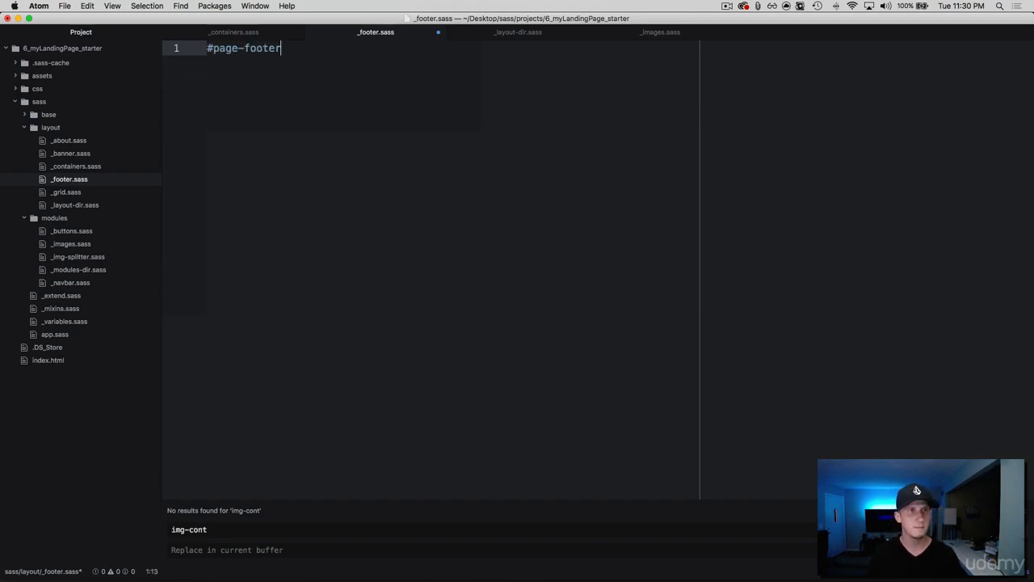
key(Return)
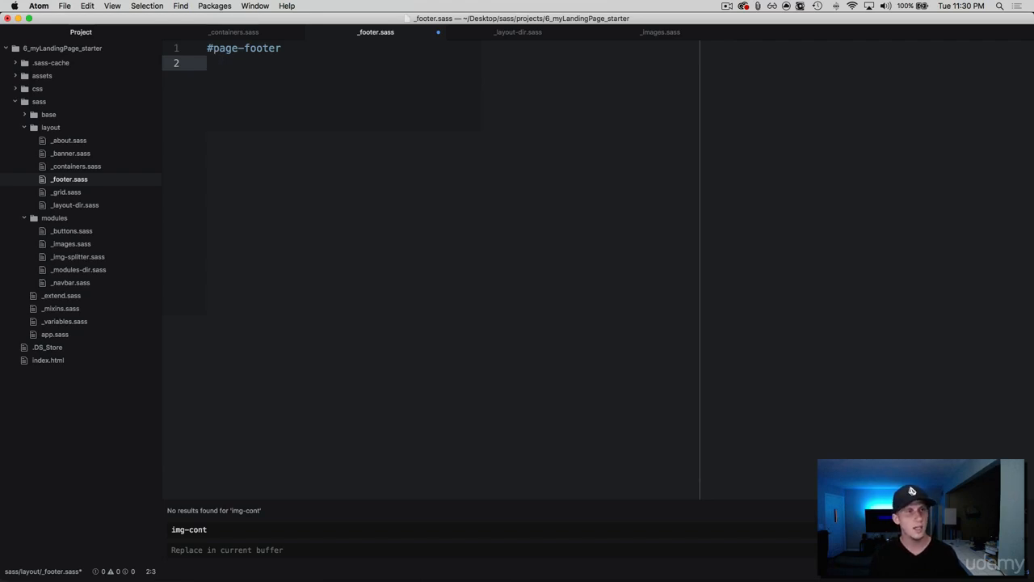
Add clear: both, a $base-dark background and 25px 0 40px padding to #page-footer
text(clear: both)
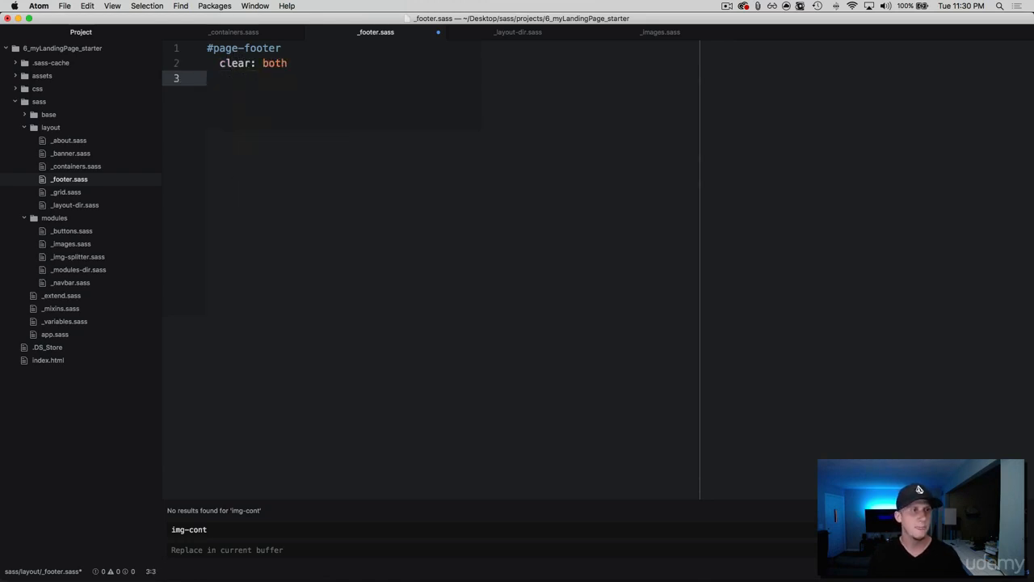
text(background-color:)
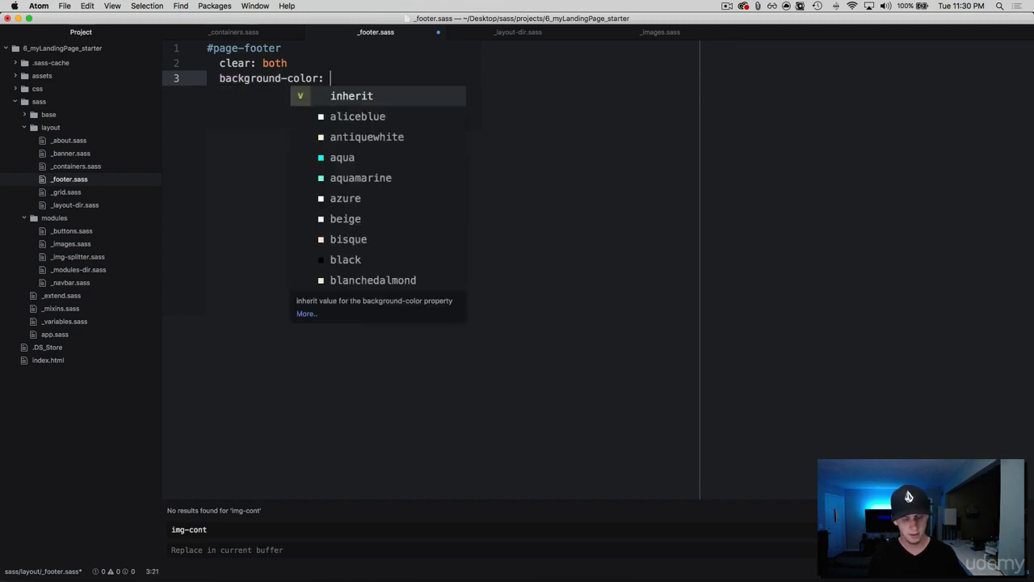
text($)
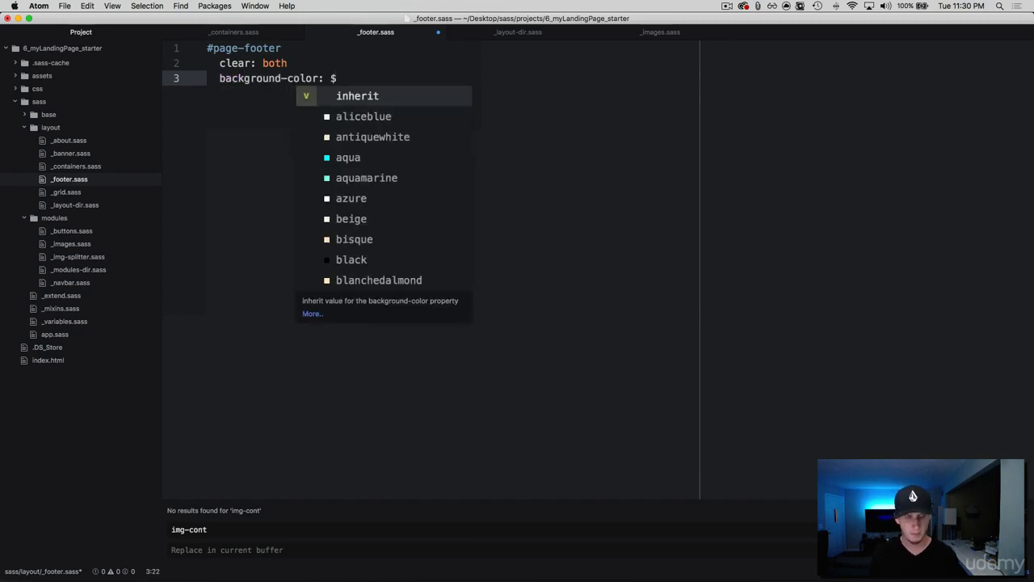
text(base)
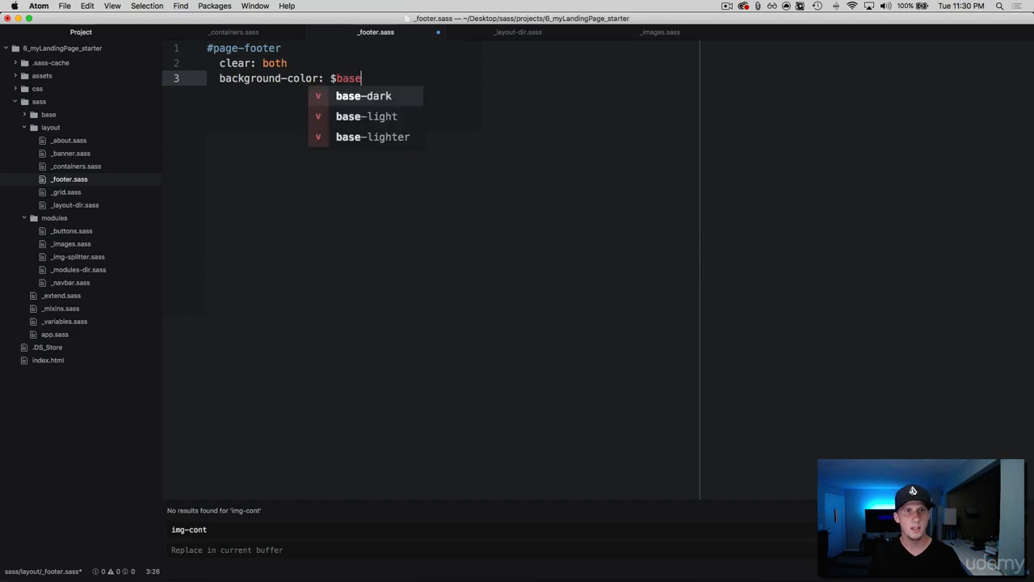
click(363, 95)
text(padding:)
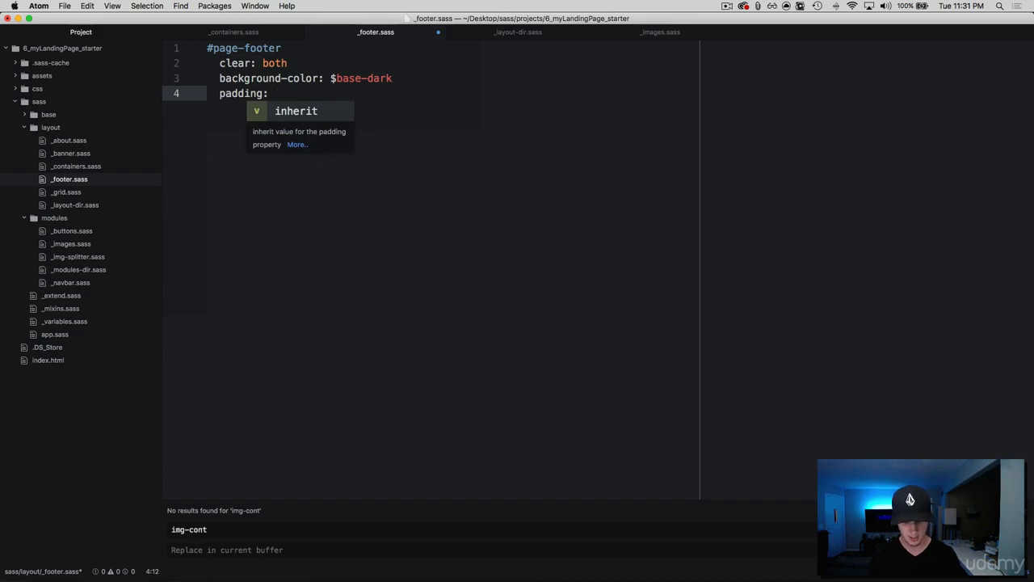
text(25)
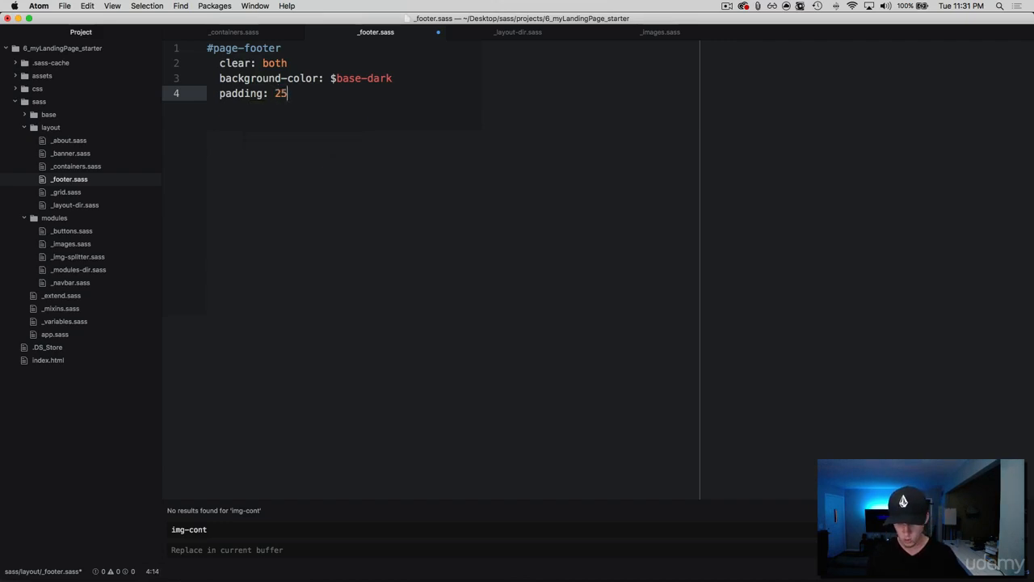
text(px 0)
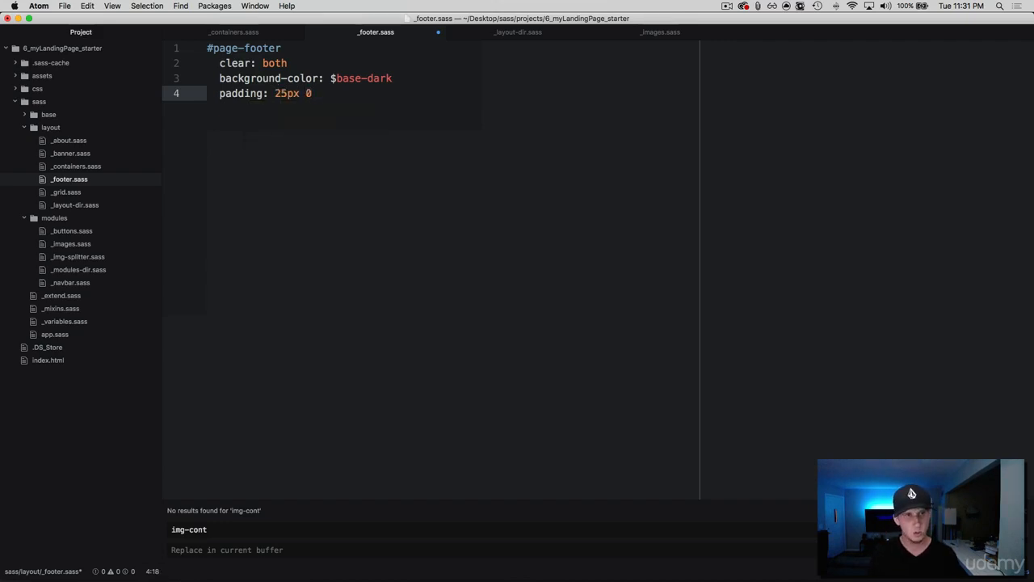
text(4)
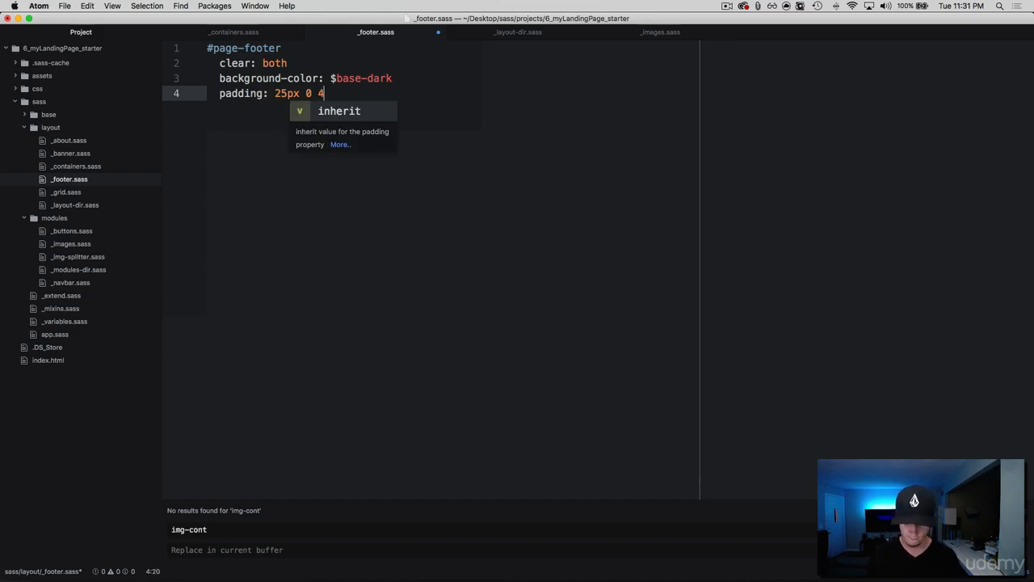
text(0px)
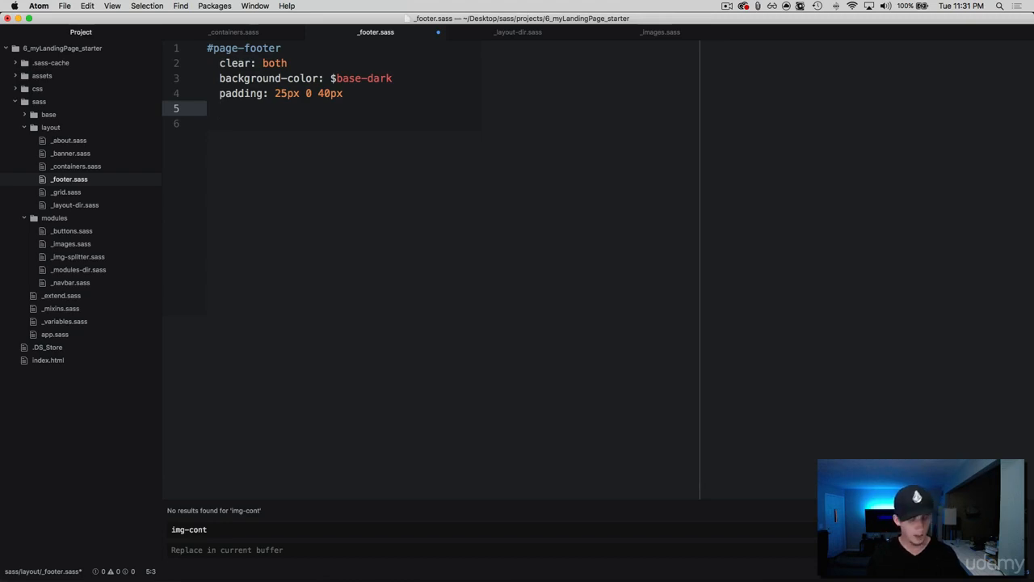
Add position: relative, width: 100% and overflow: hidden to #page-footer
text(position: relative)
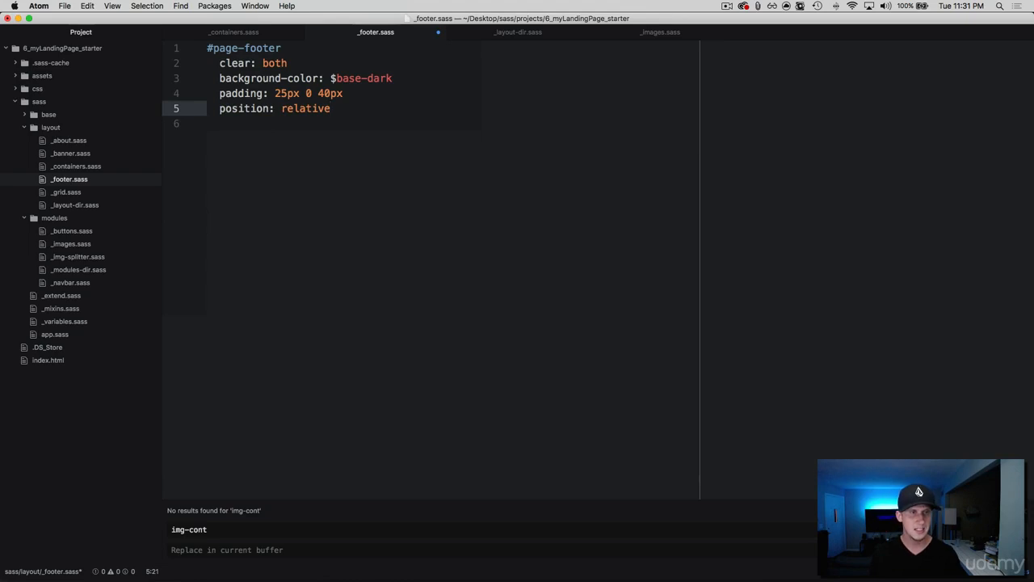
key(Return)
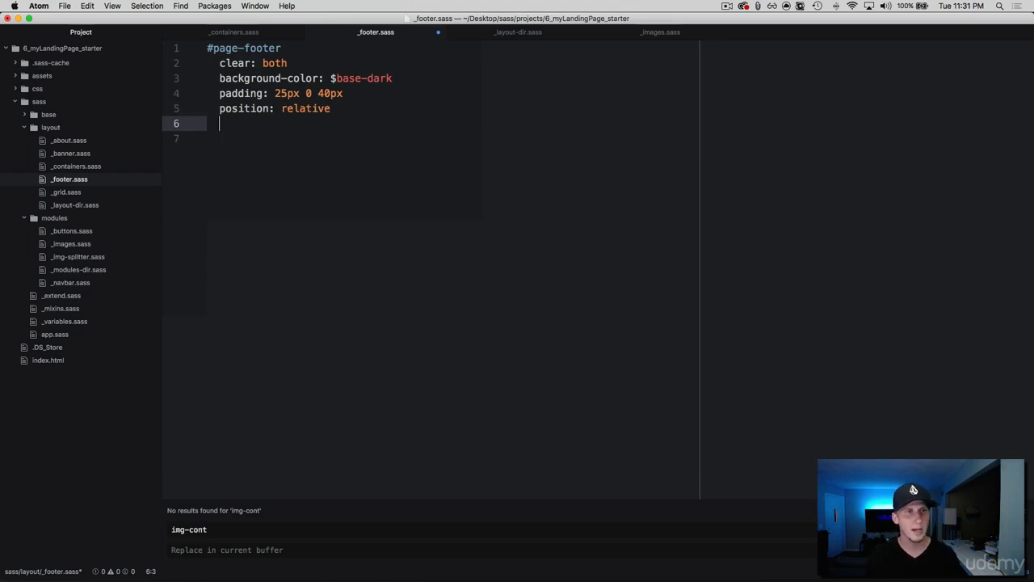
text(width:)
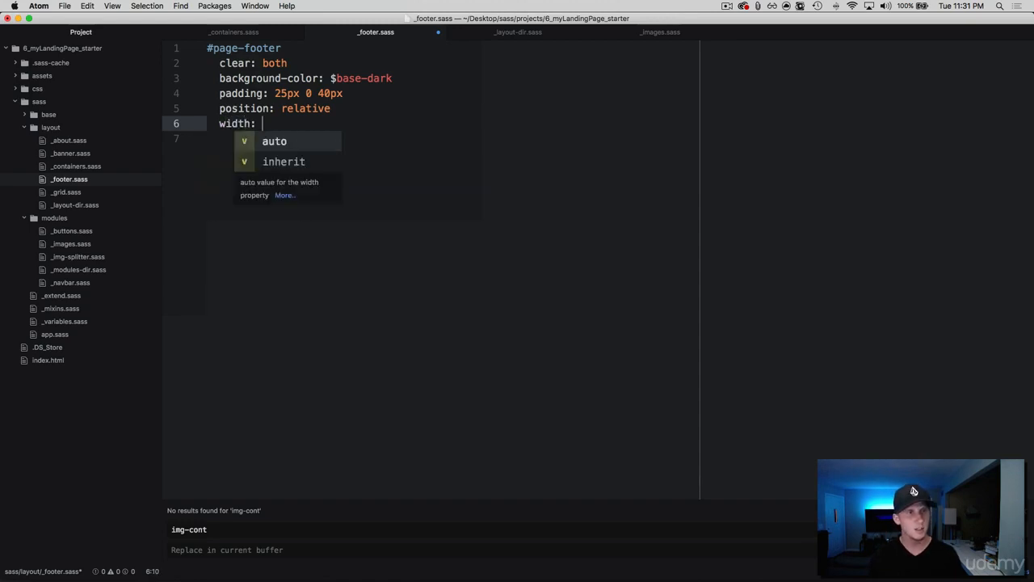
text(100%)
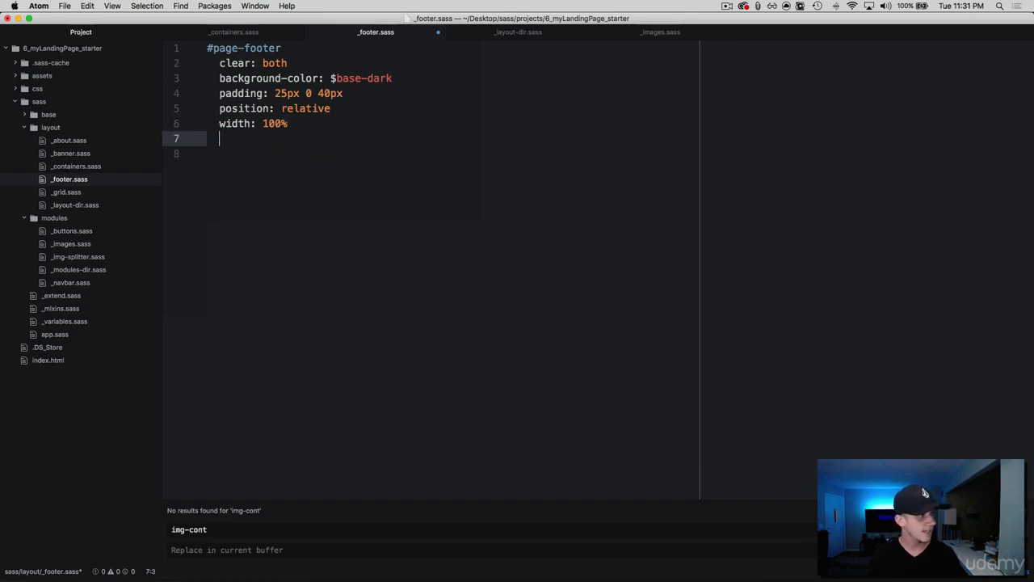
text(overflow: hidden)
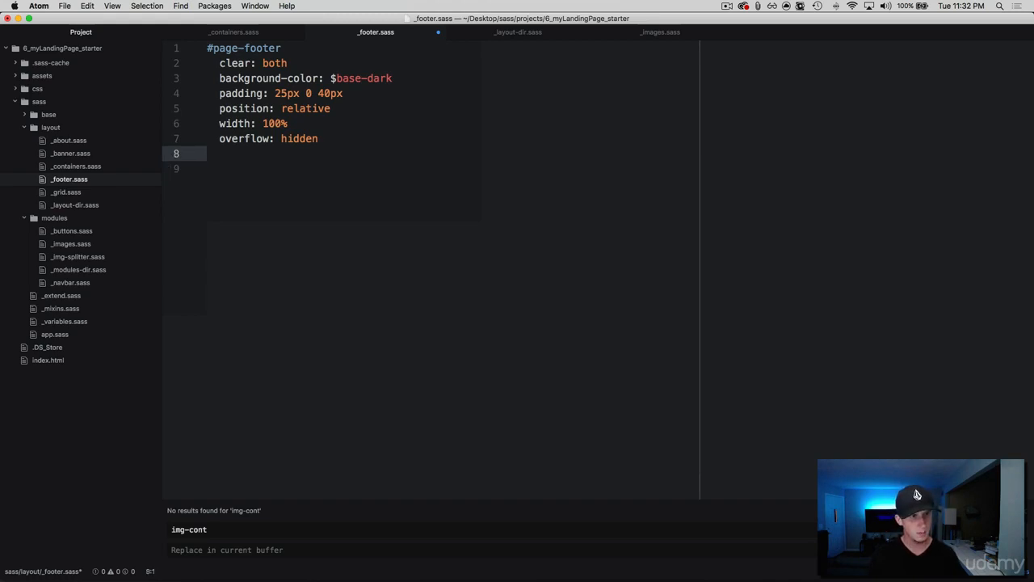
Add a .footer-conatiner rule below #page-footer with padding: 0 10%
text(.fo)
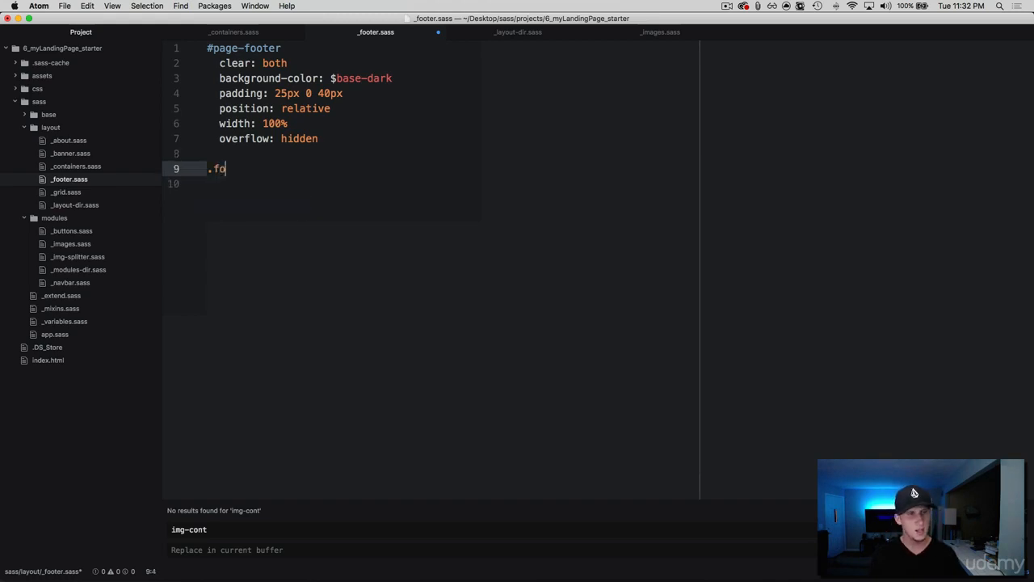
text(oter-c)
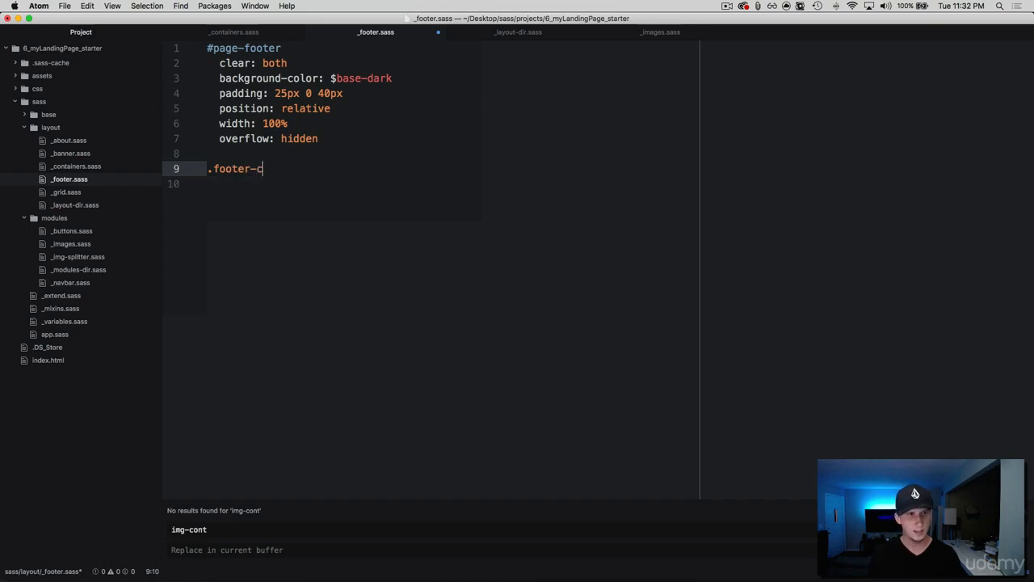
text(onatine)
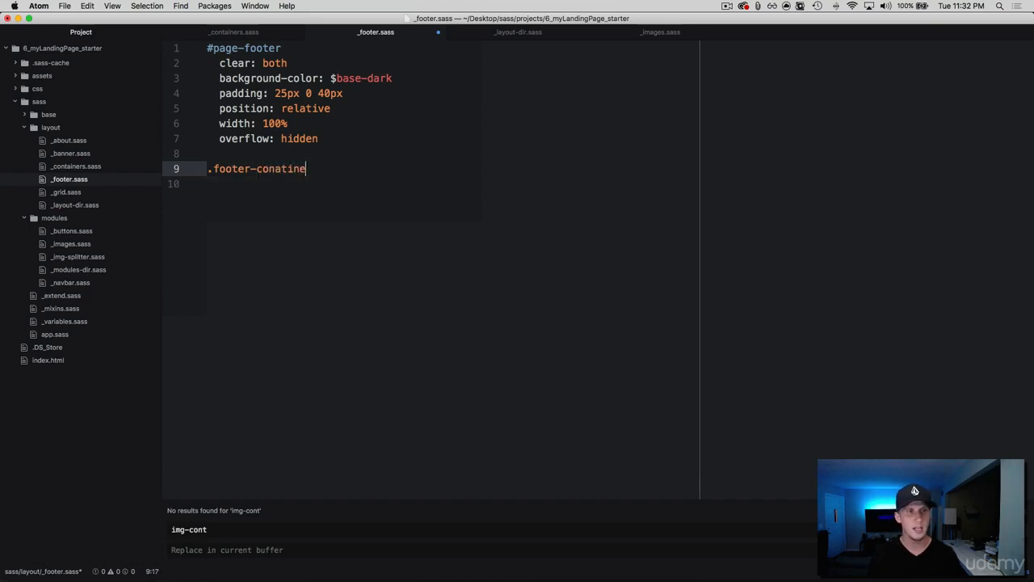
key(Return)
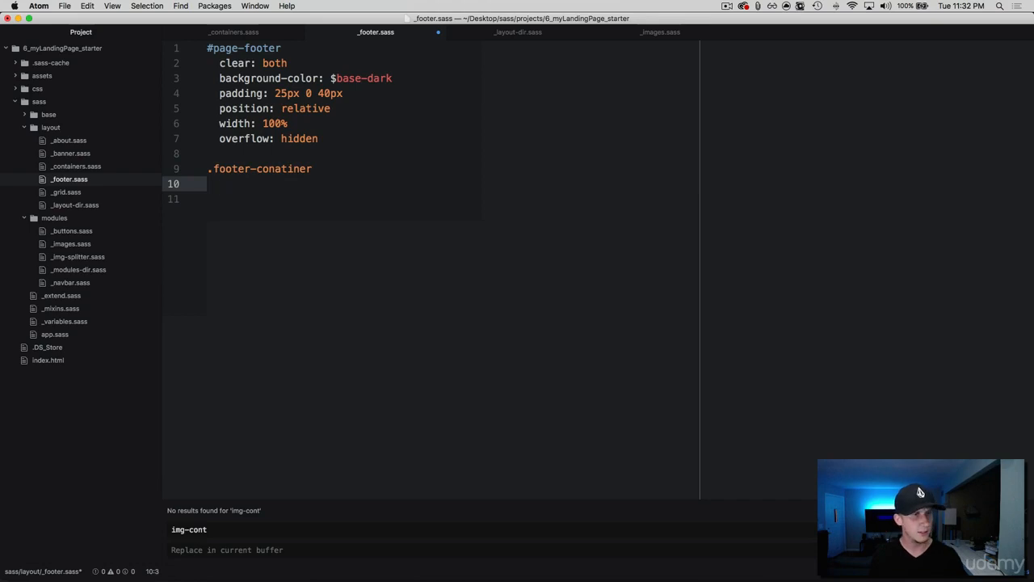
text(padding:)
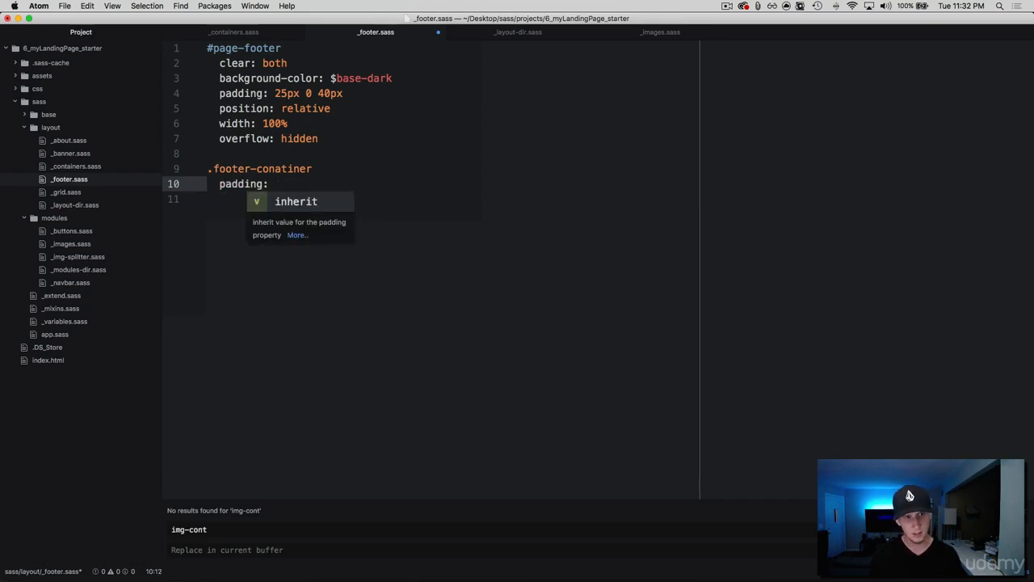
text(0)
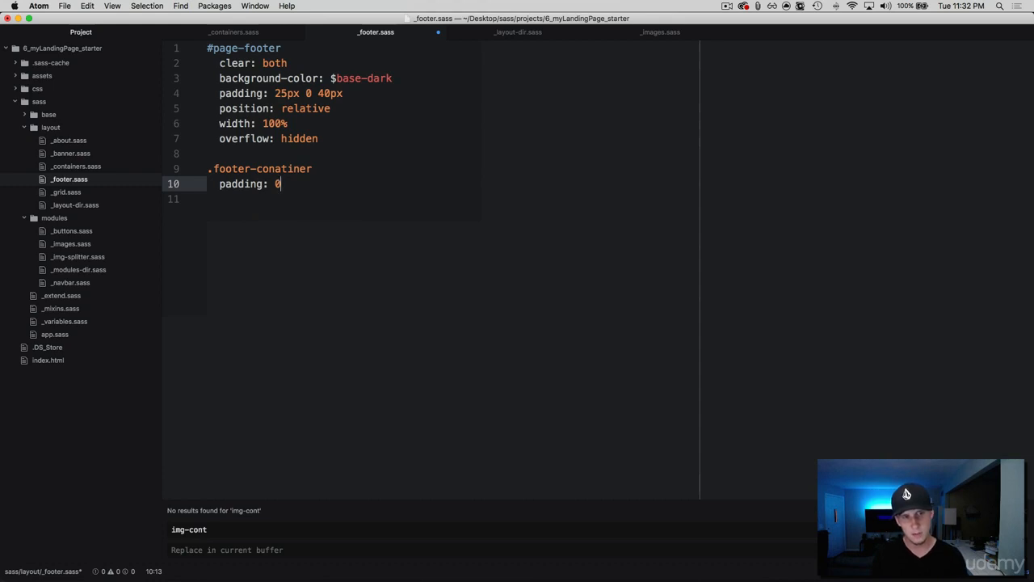
text(10)
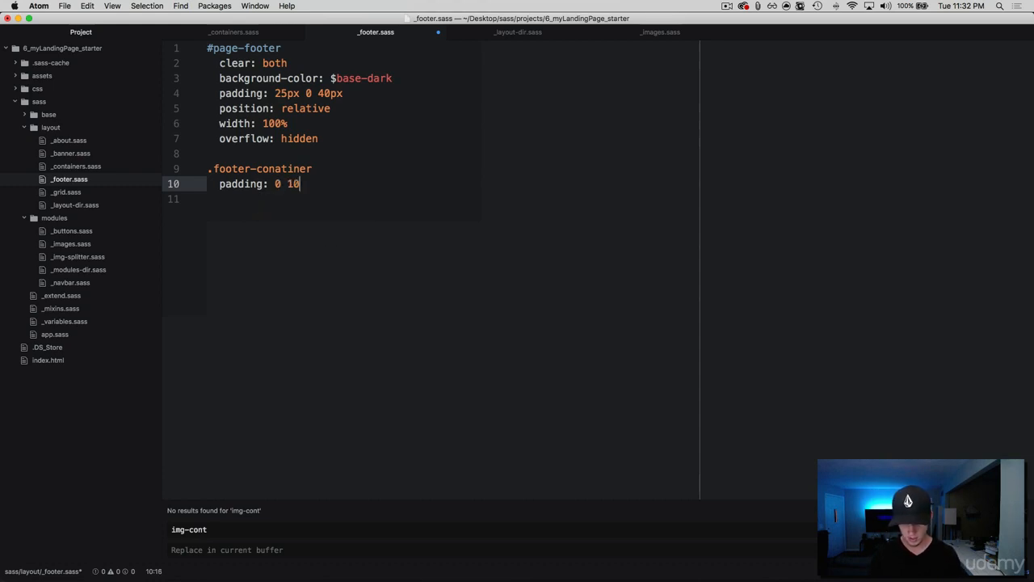
text(%)
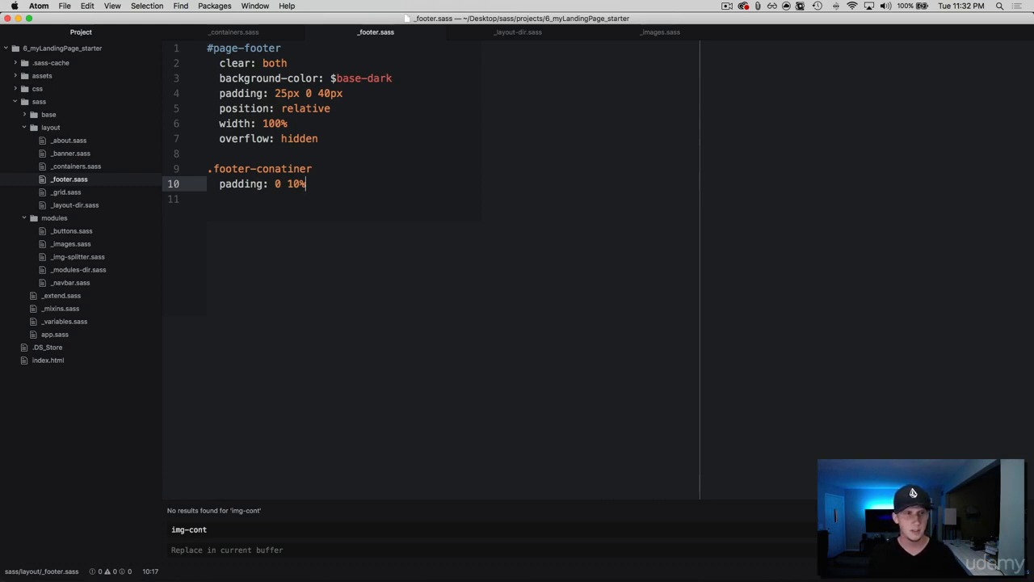
key(Return)
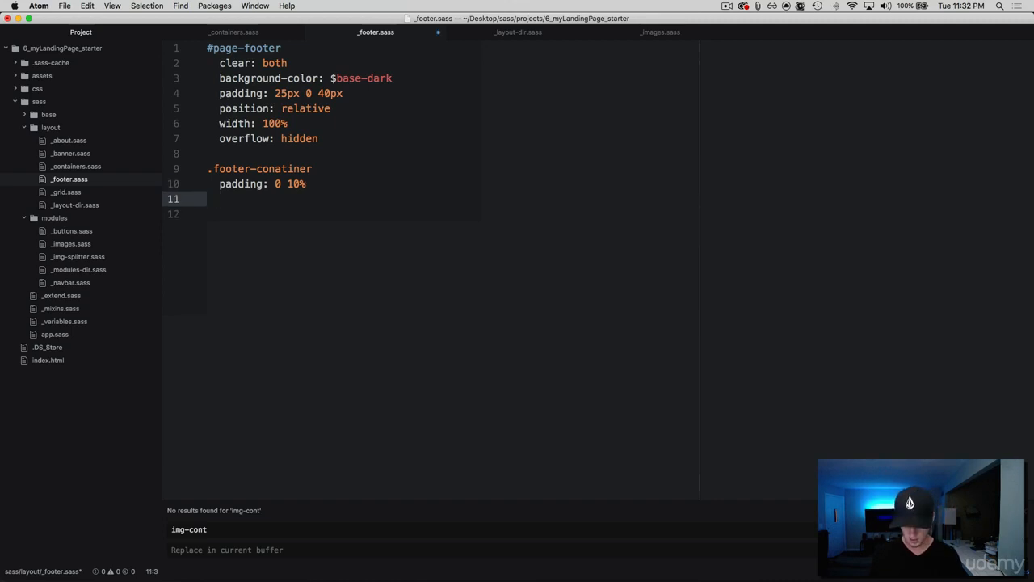
Nest .lego-footer with font-size: $font-base, confirming the variable name in _variables.sass
text(.)
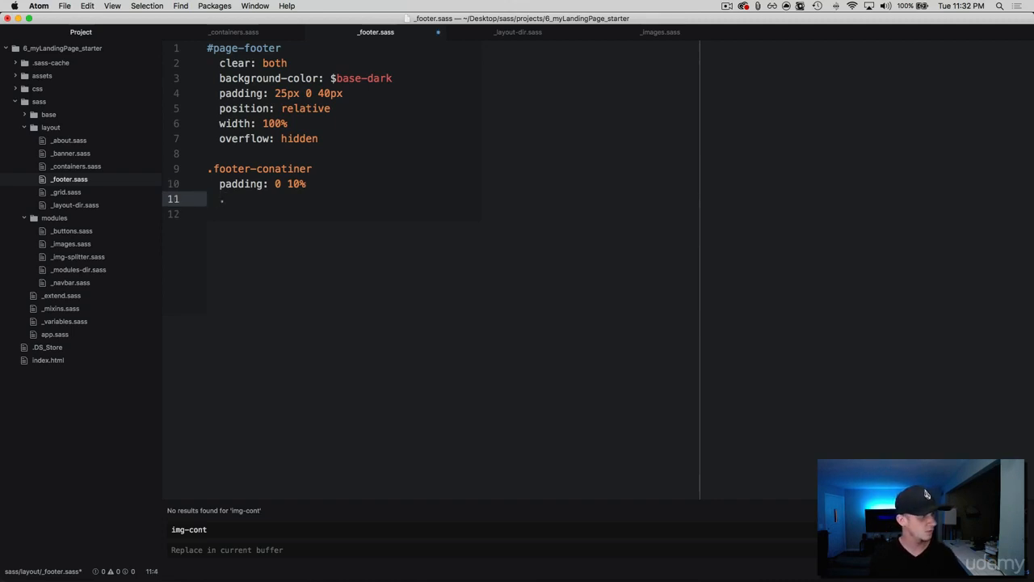
text(.lego-)
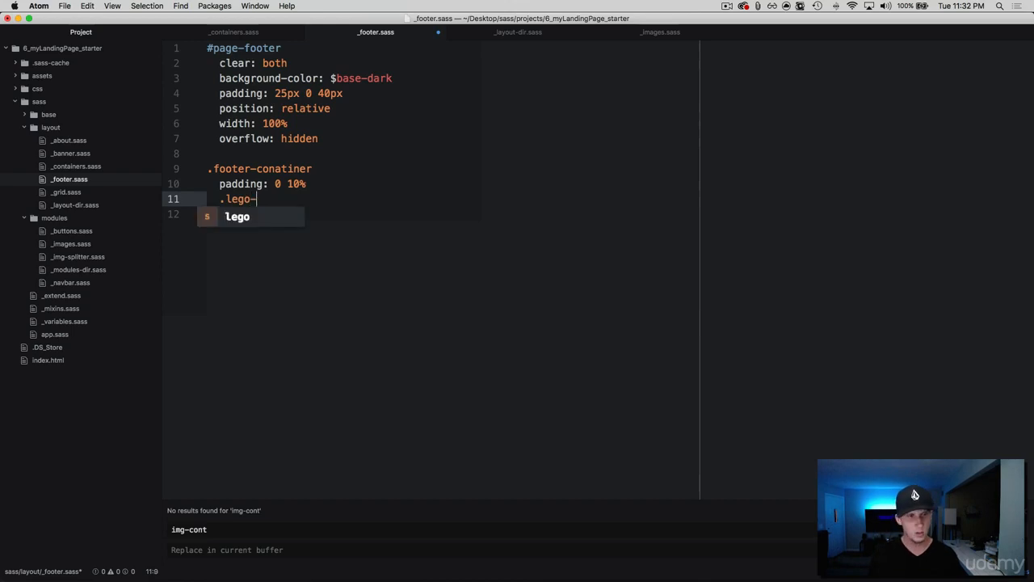
text(footer)
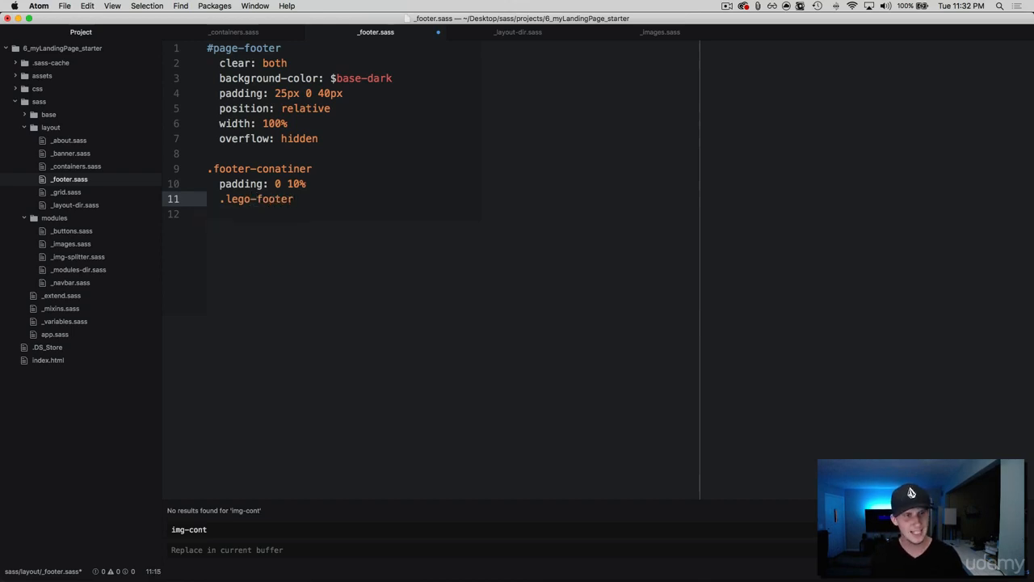
key(Return)
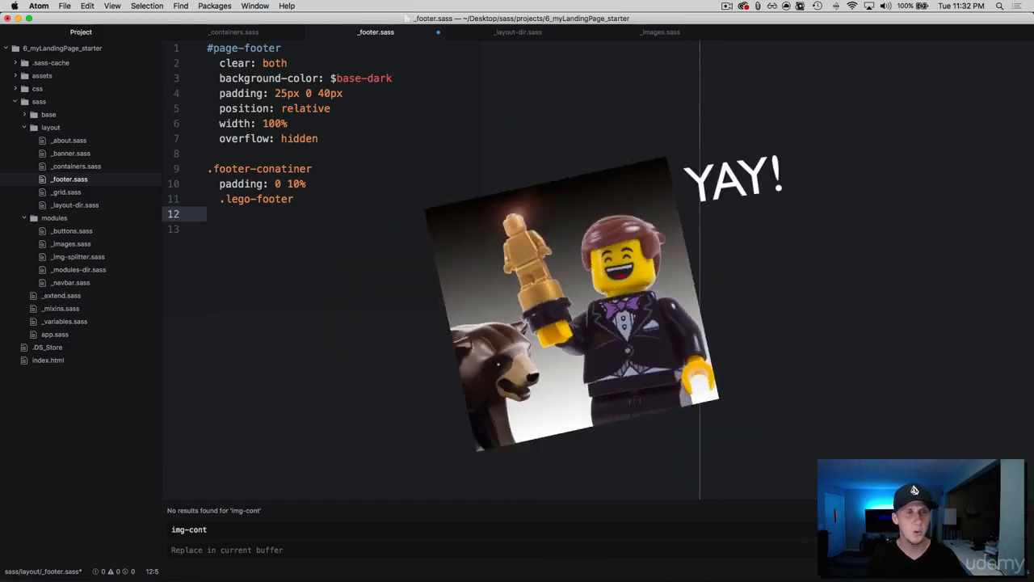
text(f)
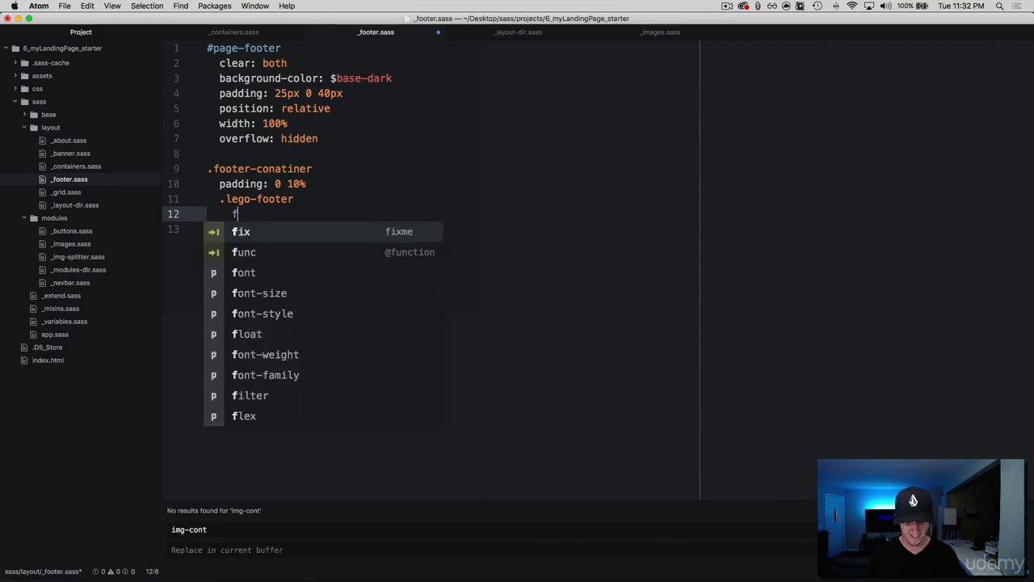
text(ont-size:)
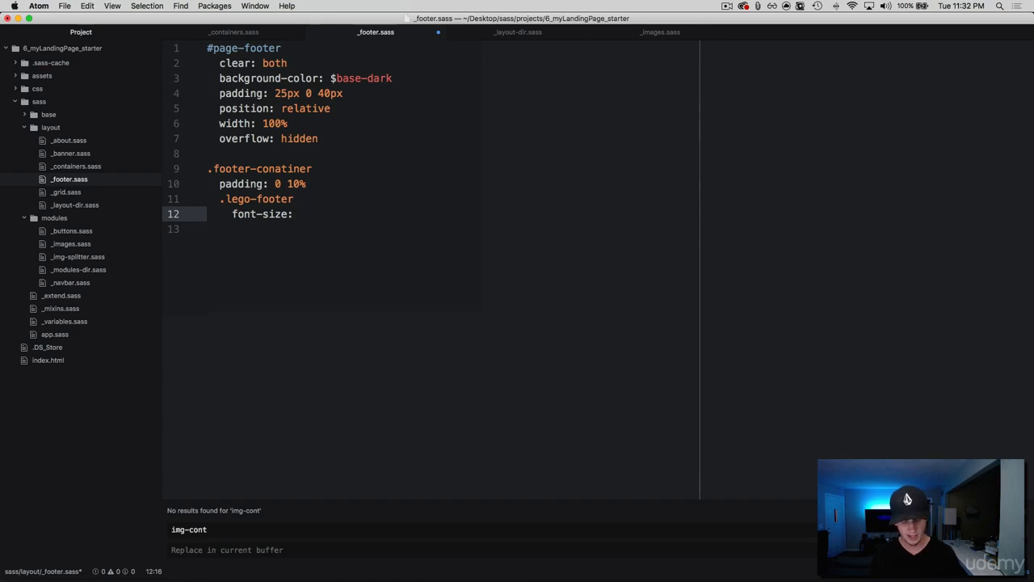
text($for)
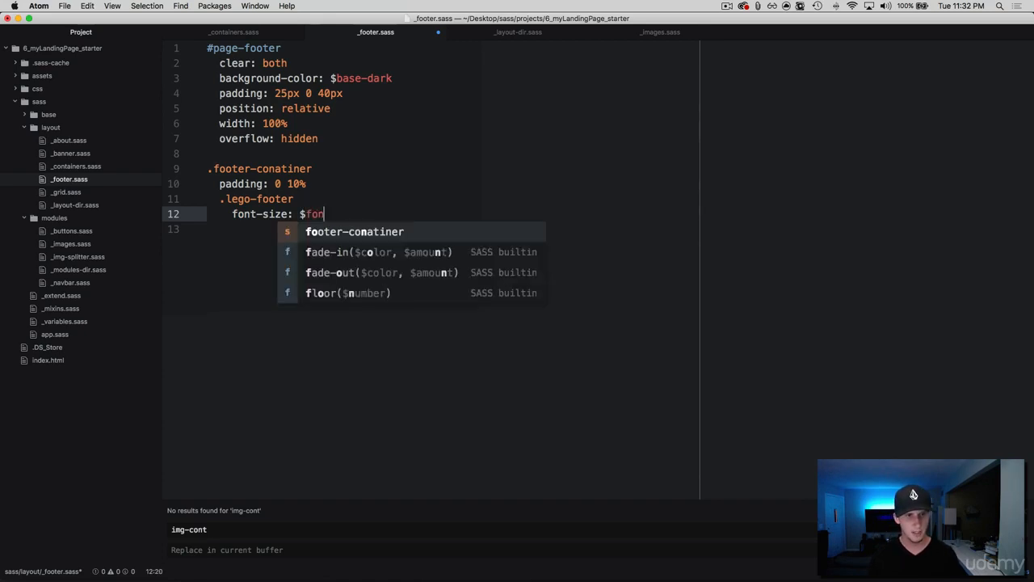
text(nt-ba)
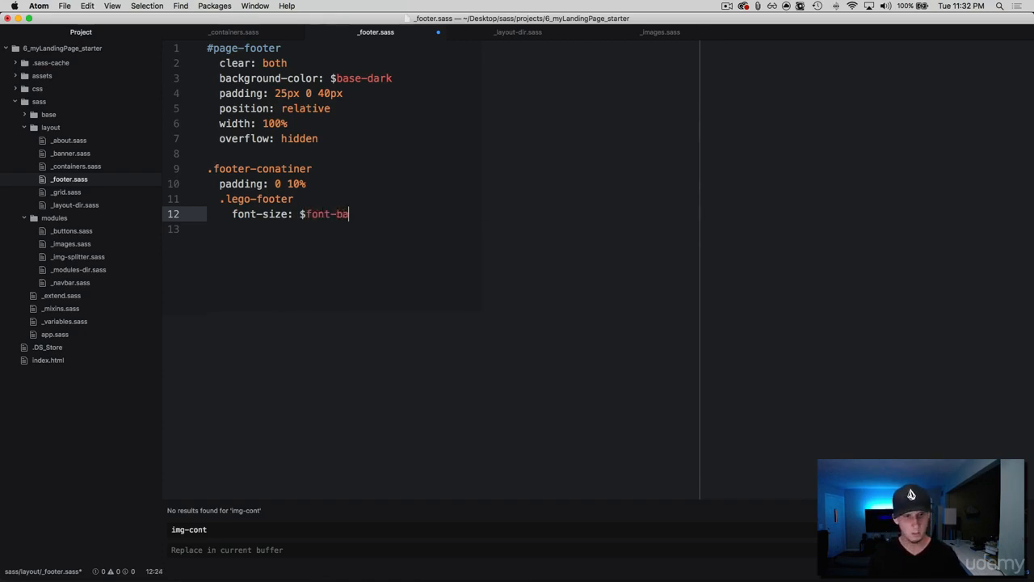
text(se)
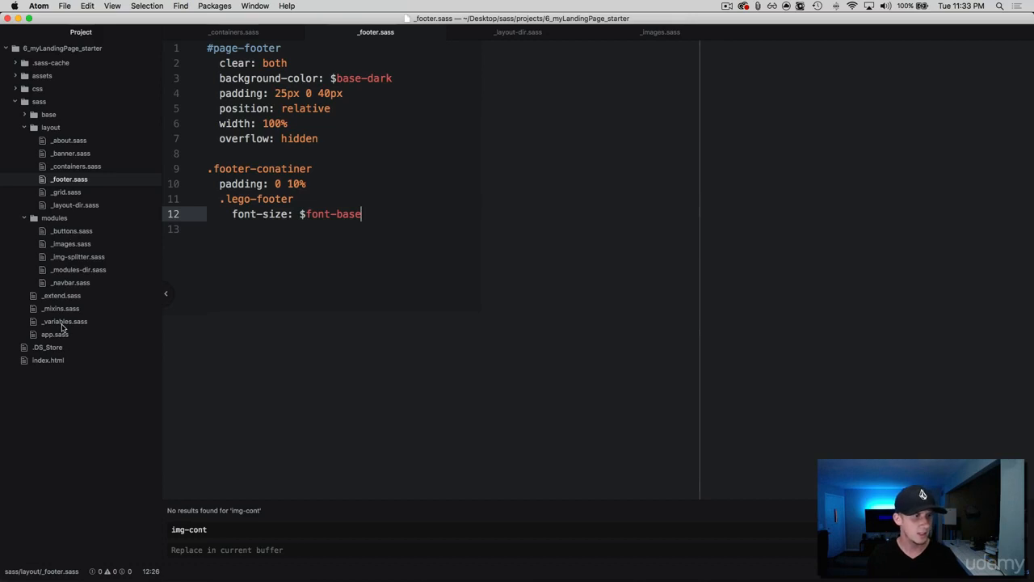
click(64, 321)
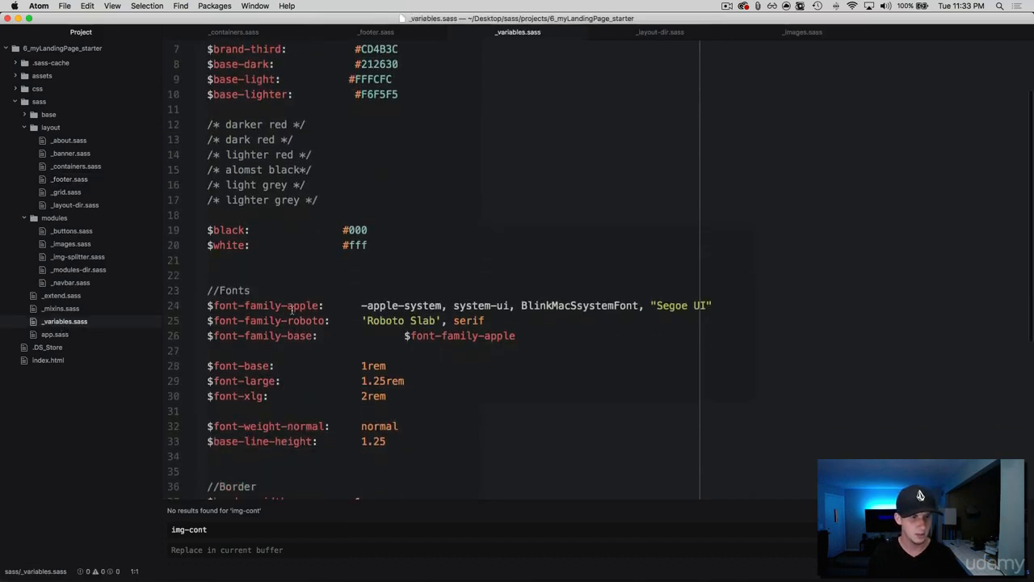
mouse_move(496, 154)
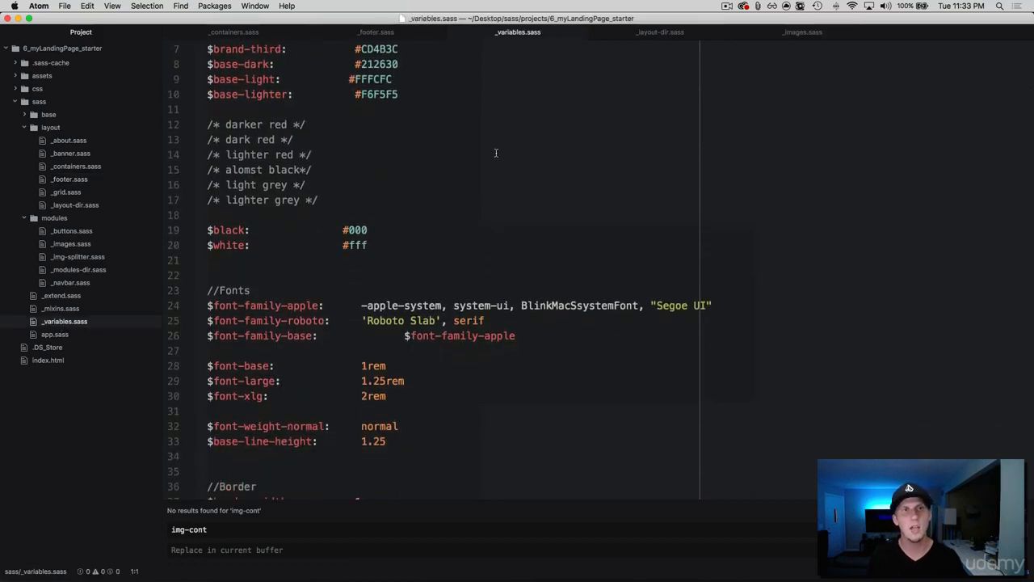
click(376, 32)
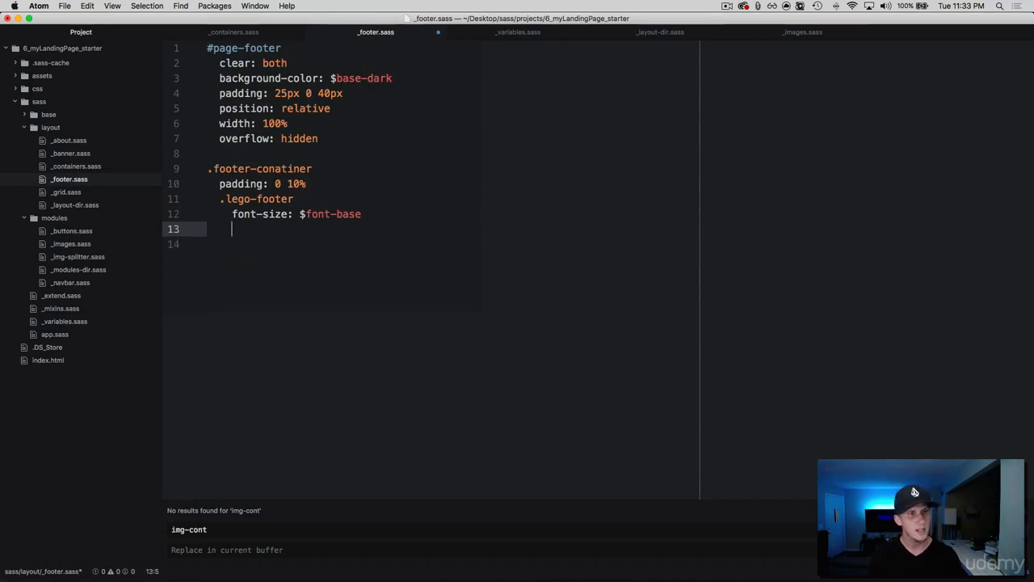
Add font-weight: 200 and color: $base-light to the .lego-footer rule
text(font-weight:)
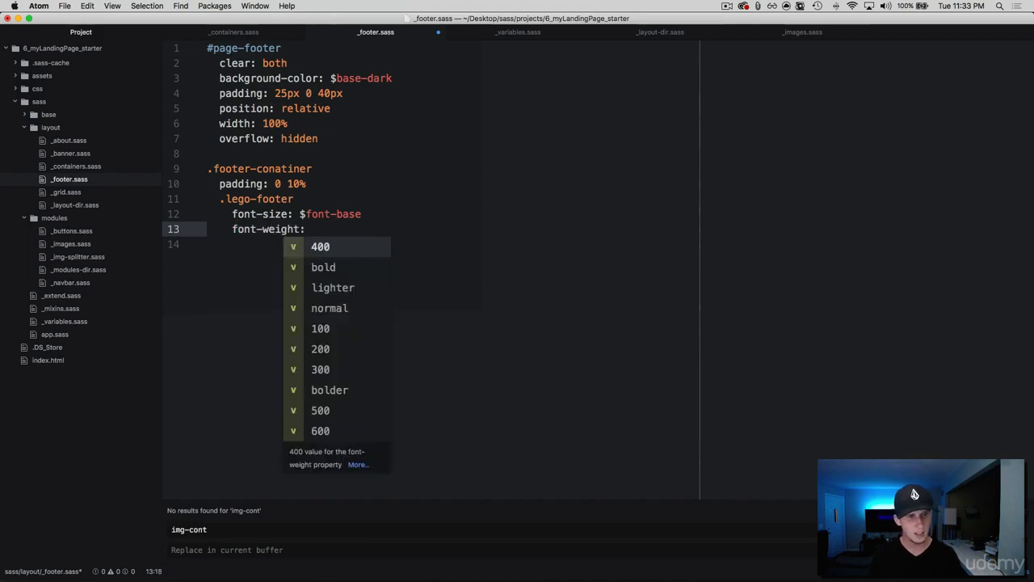
text(20)
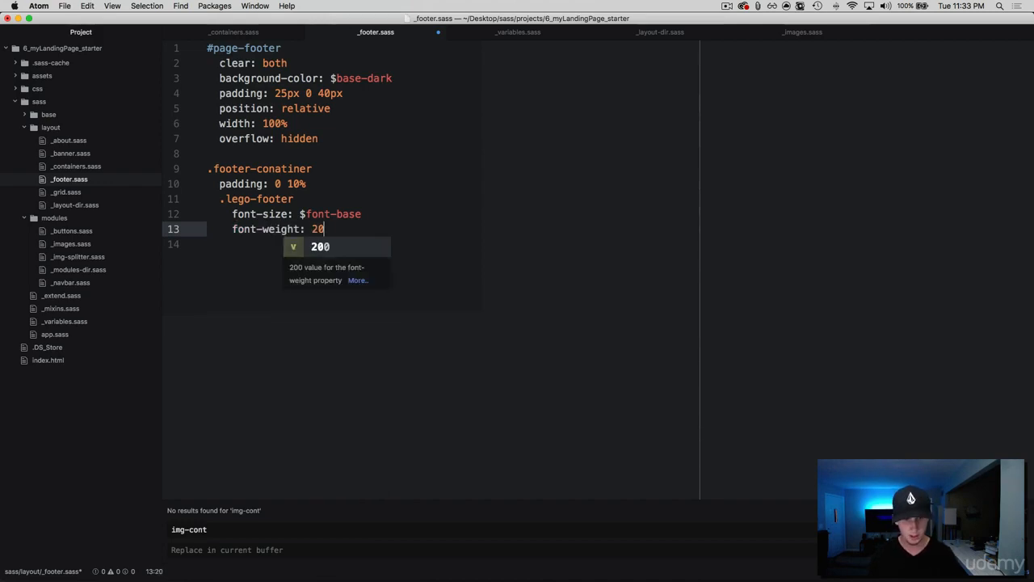
text(0)
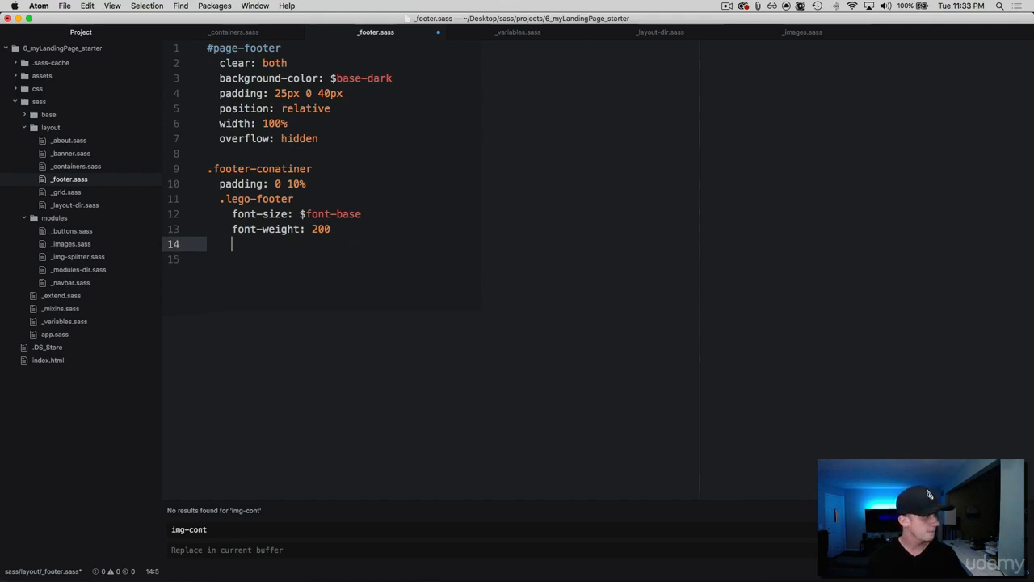
text(cp;pr)
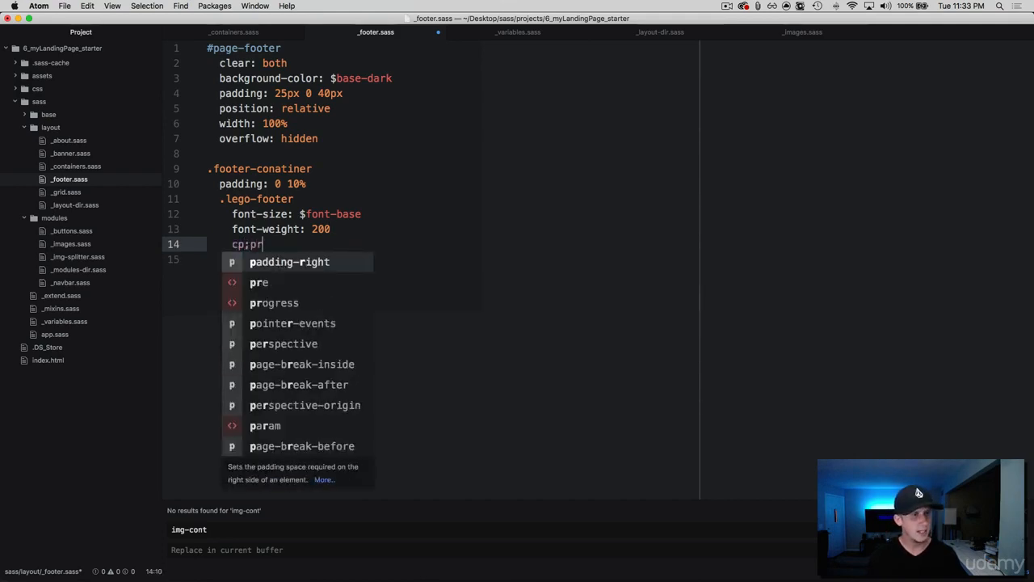
text(color)
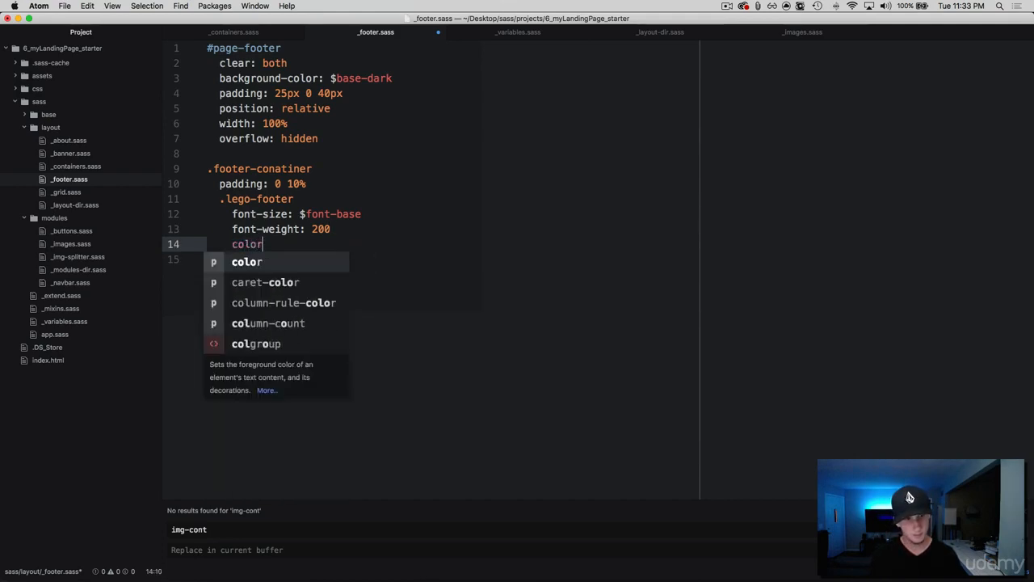
text(: $)
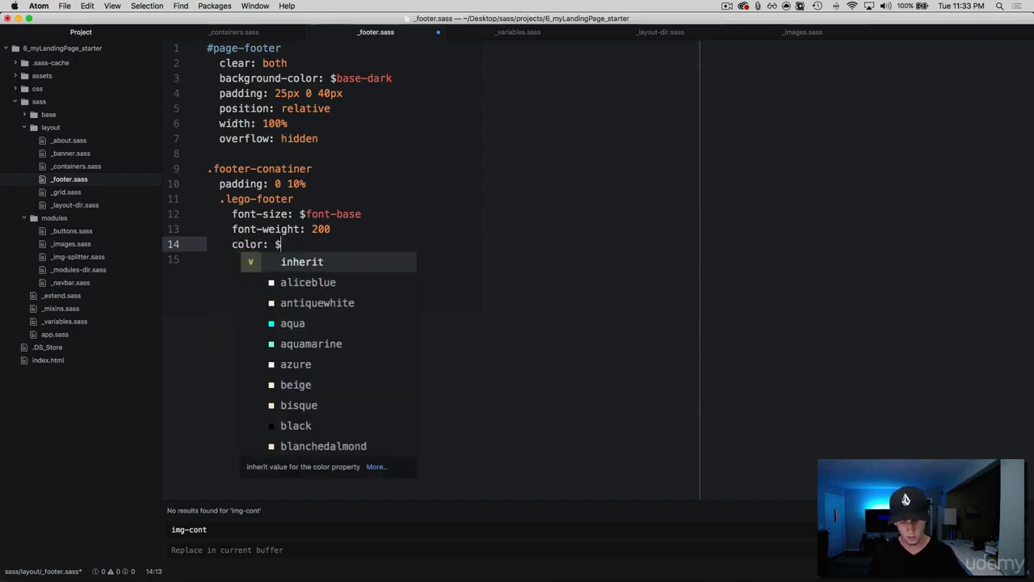
text(base)
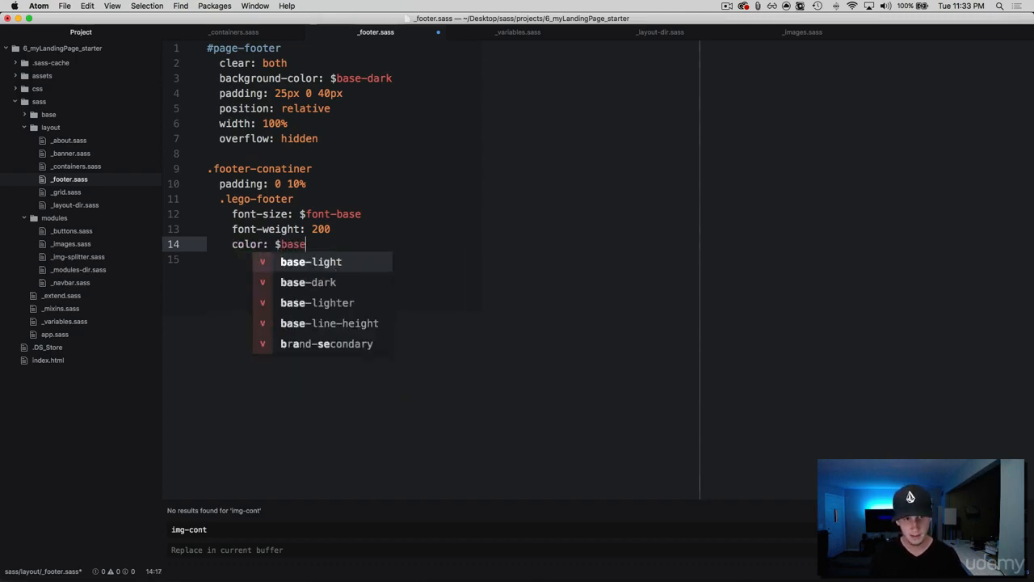
click(310, 261)
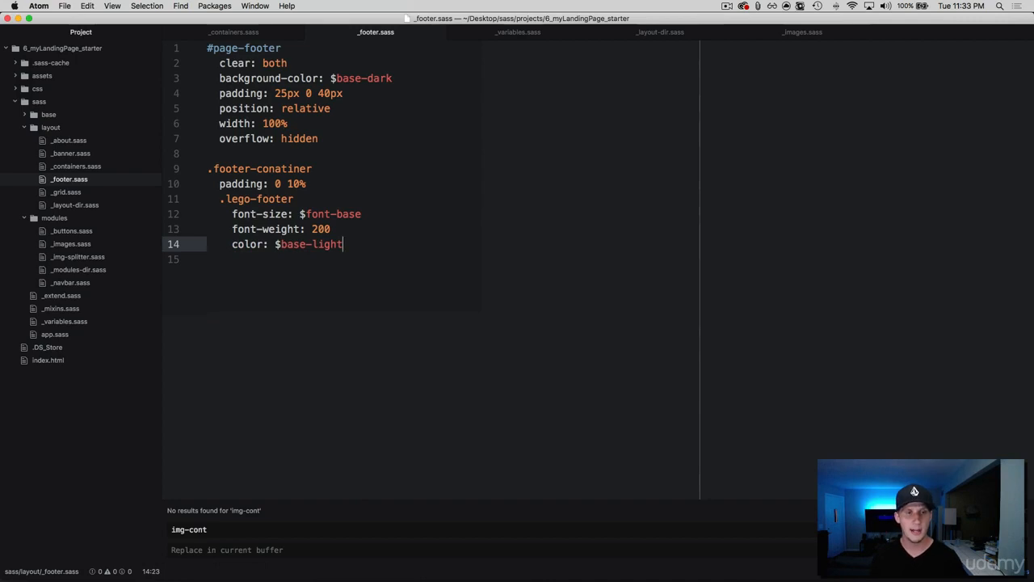
key(Return)
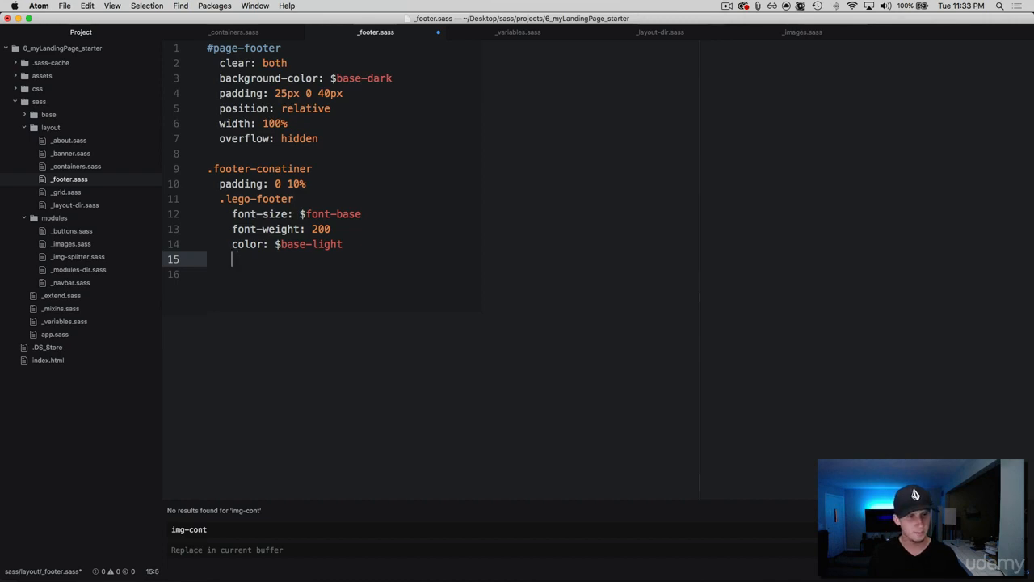
Nest .footer-wrapper with display inline-block, padding-bottom 20px 0, flex-wrap wrap, cursor pointer
text(.footer-wrapper)
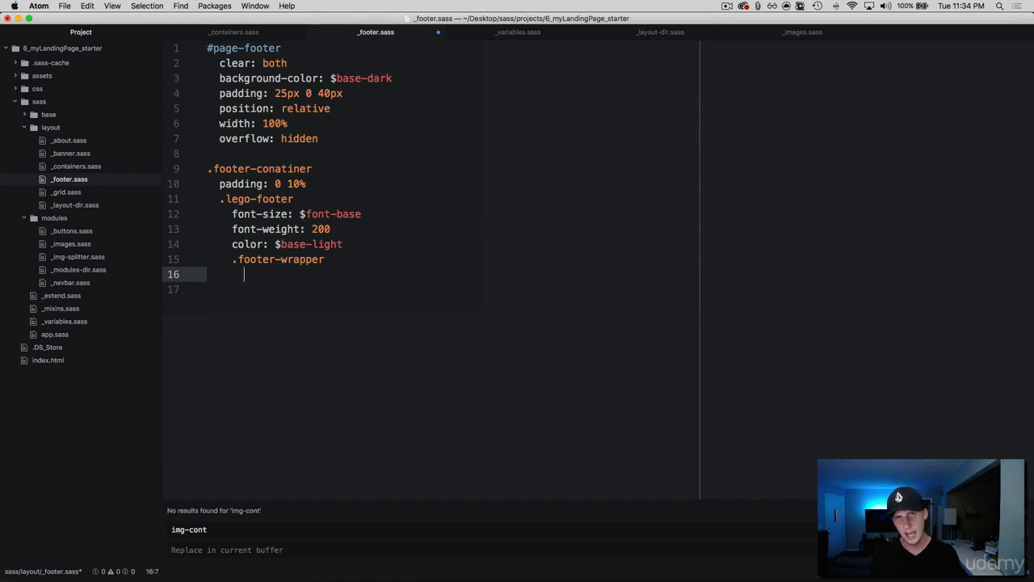
text(display: in)
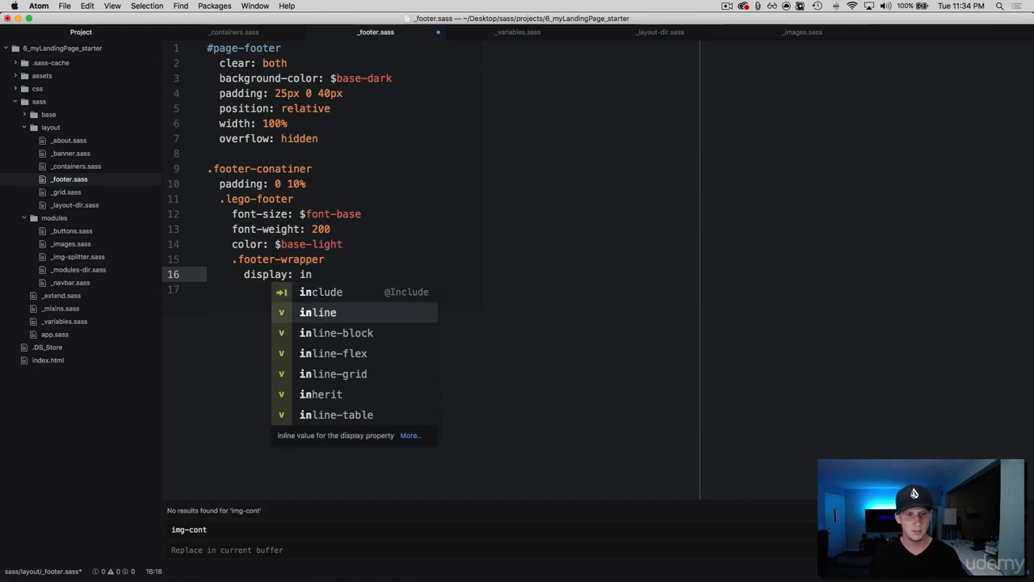
click(336, 332)
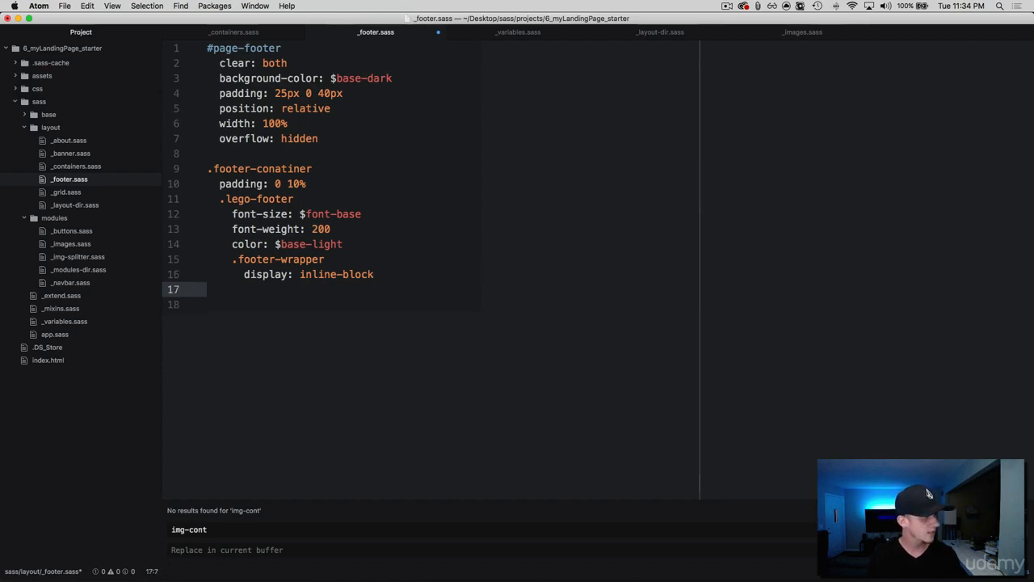
text(padding-bottom:)
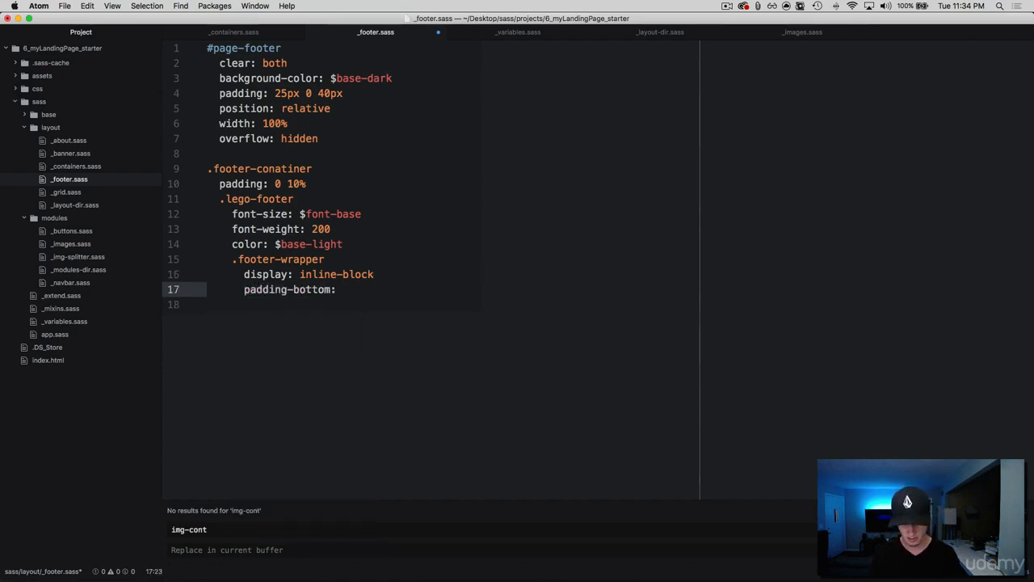
text(20px)
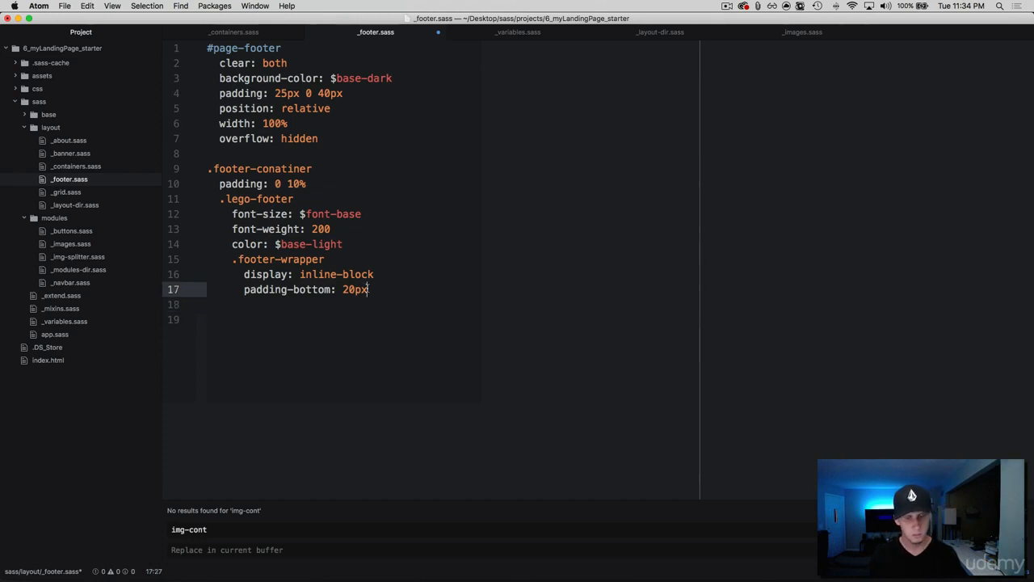
text(0)
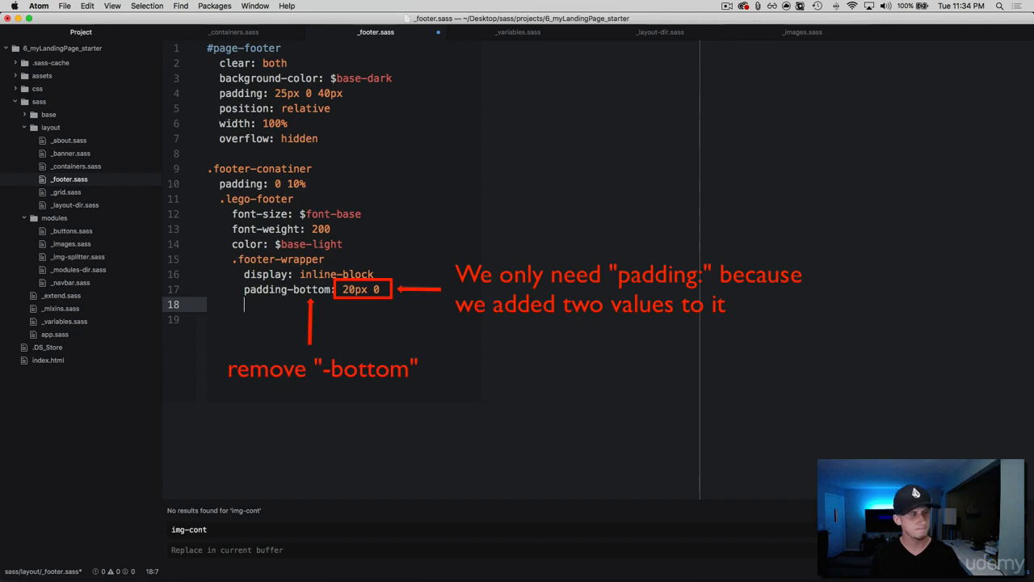
text(fle)
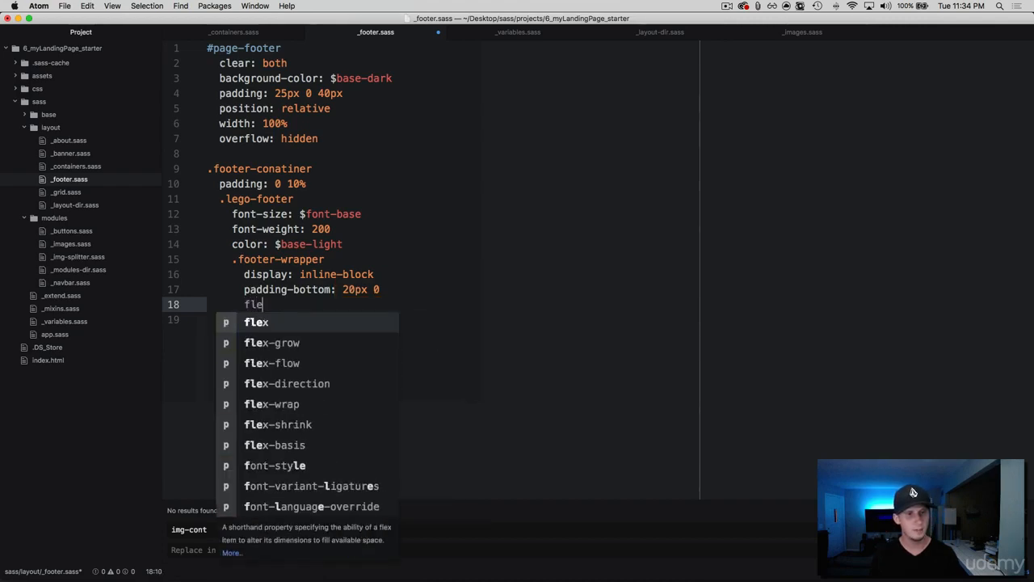
text(-wrap: wrap)
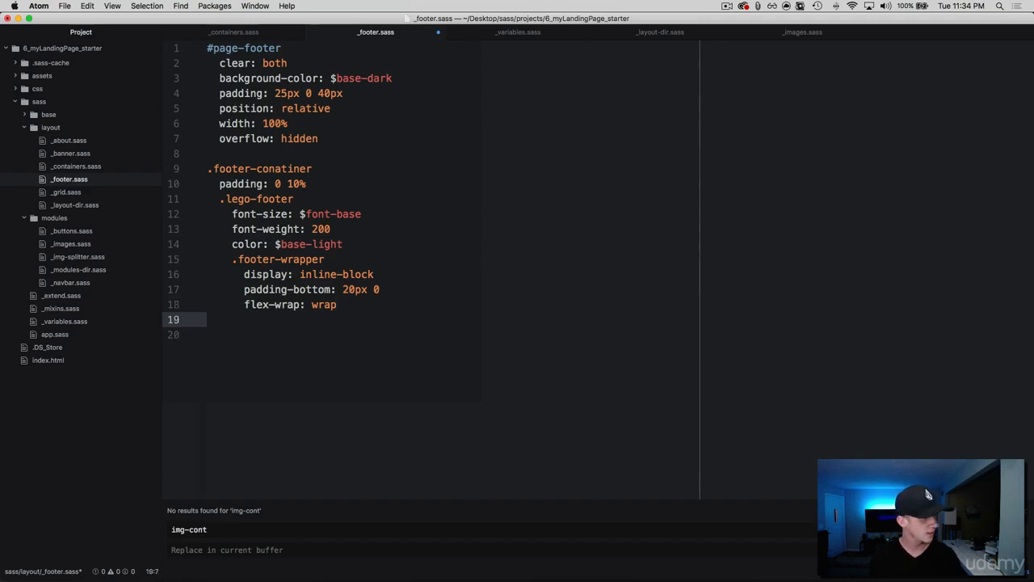
text(cursor: pointer)
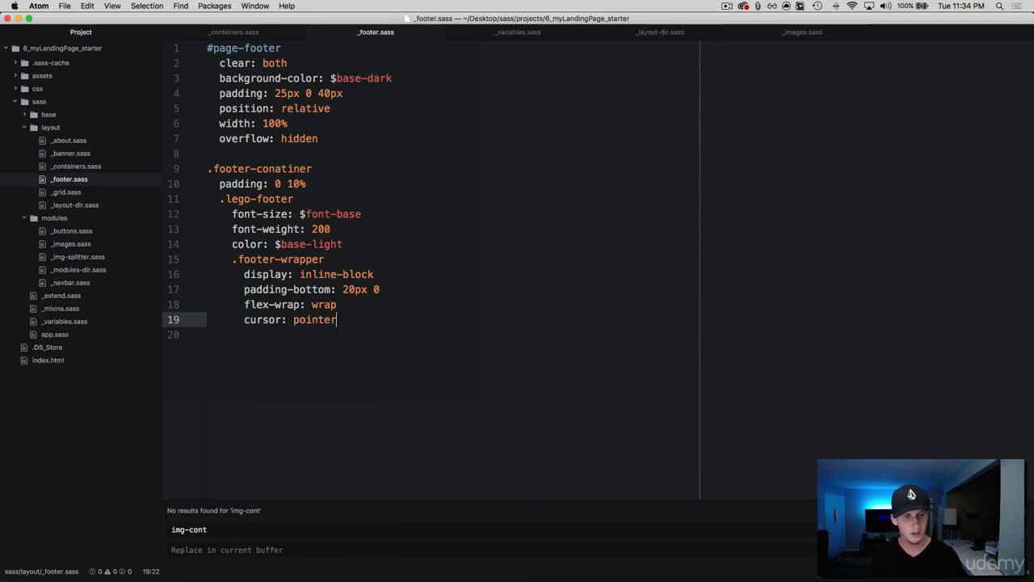
key(Return)
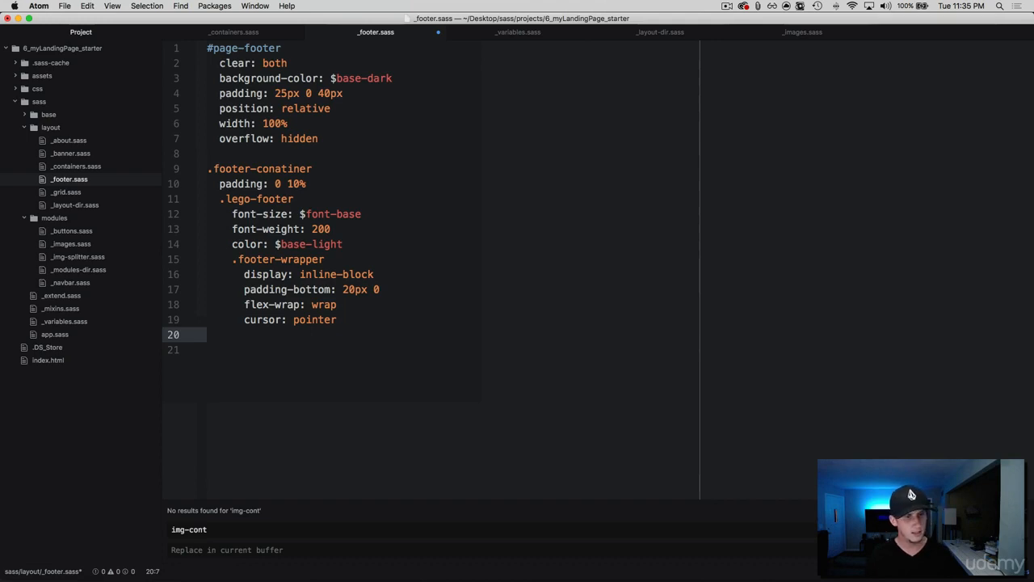
click(337, 319)
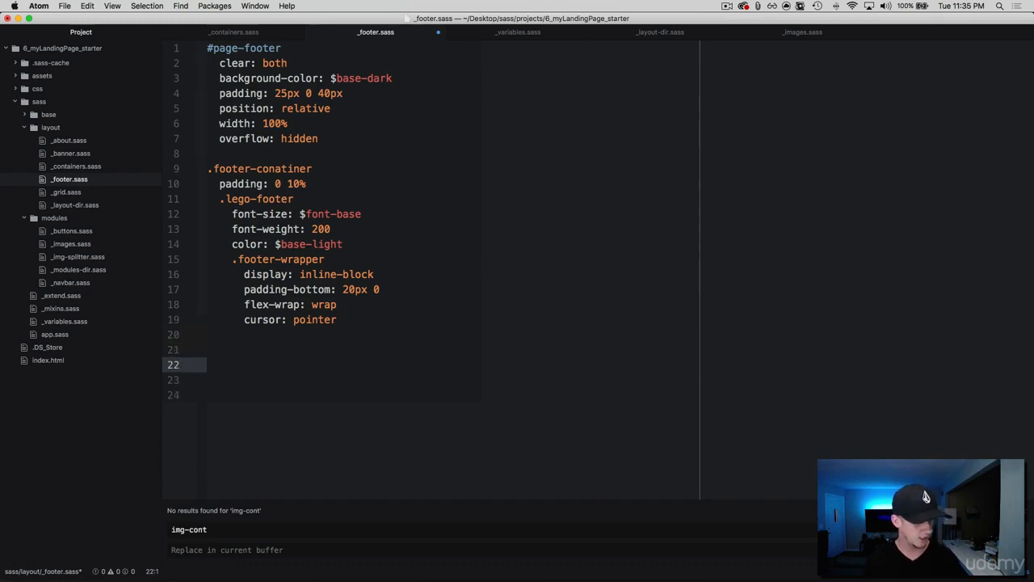
Add a top-level .footer-link rule with margin-right: 36px and color: $base-light
text(.footer-lin)
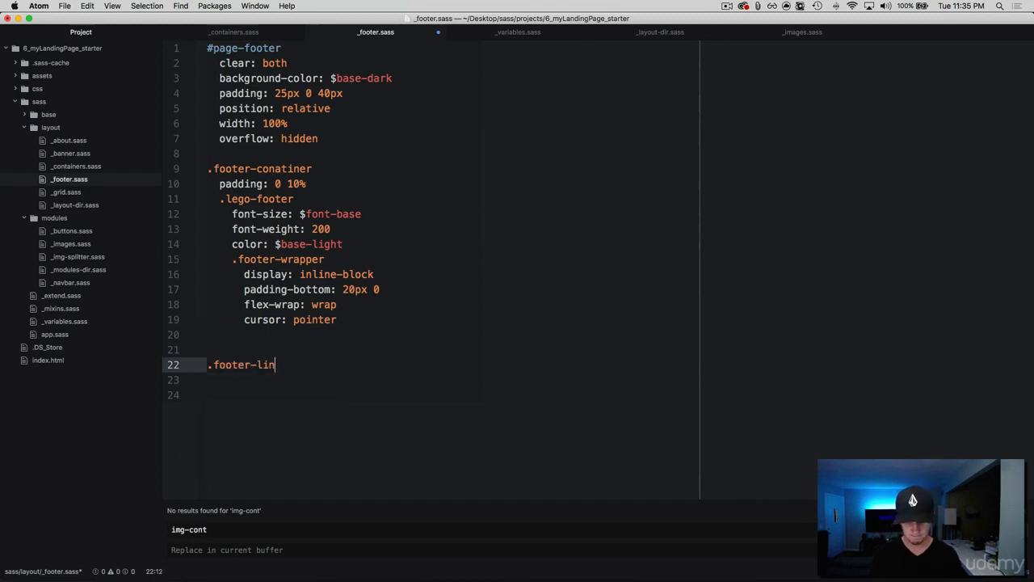
text(k)
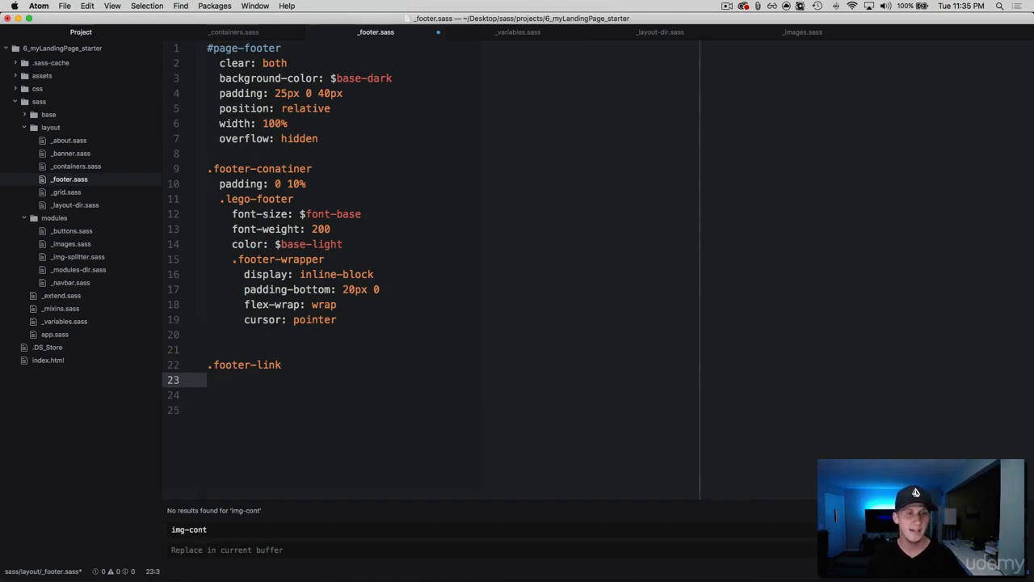
click(219, 380)
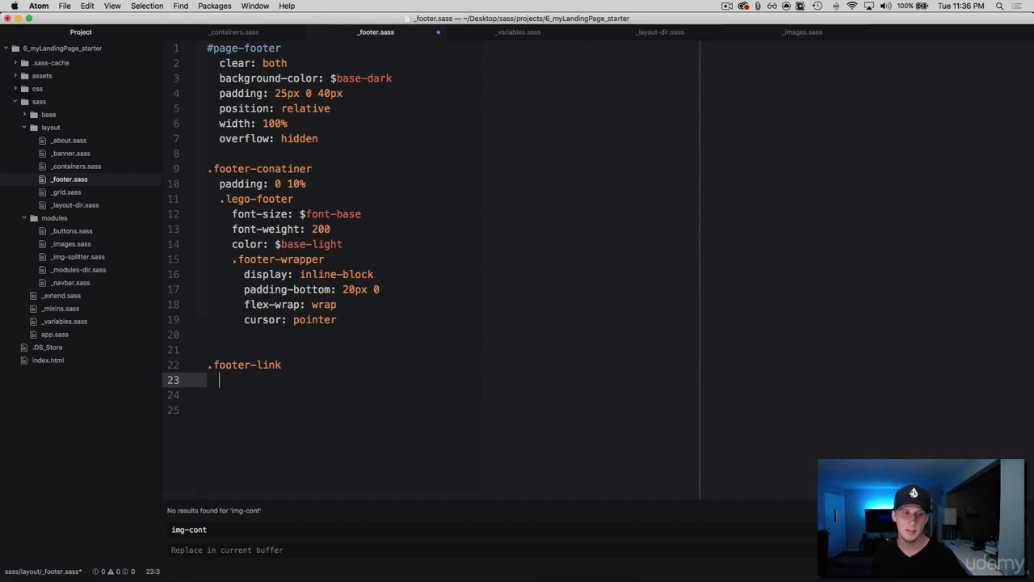
text(margin-right:)
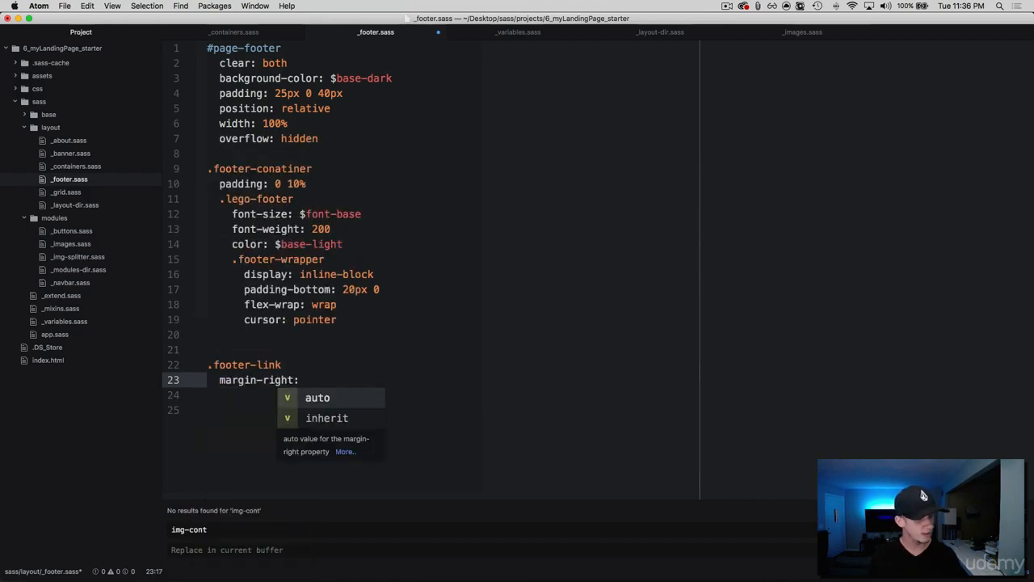
text(36px)
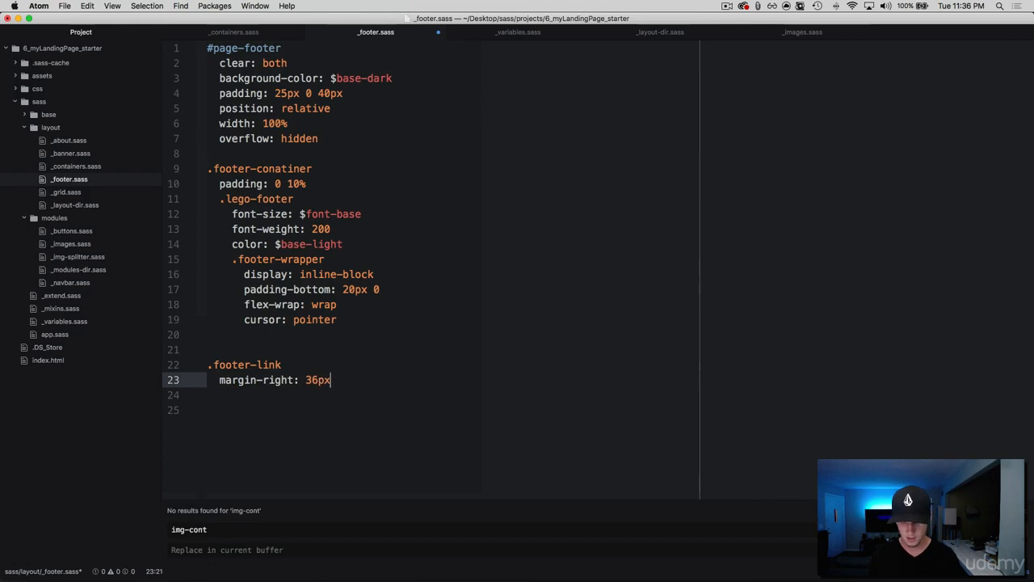
text(color:)
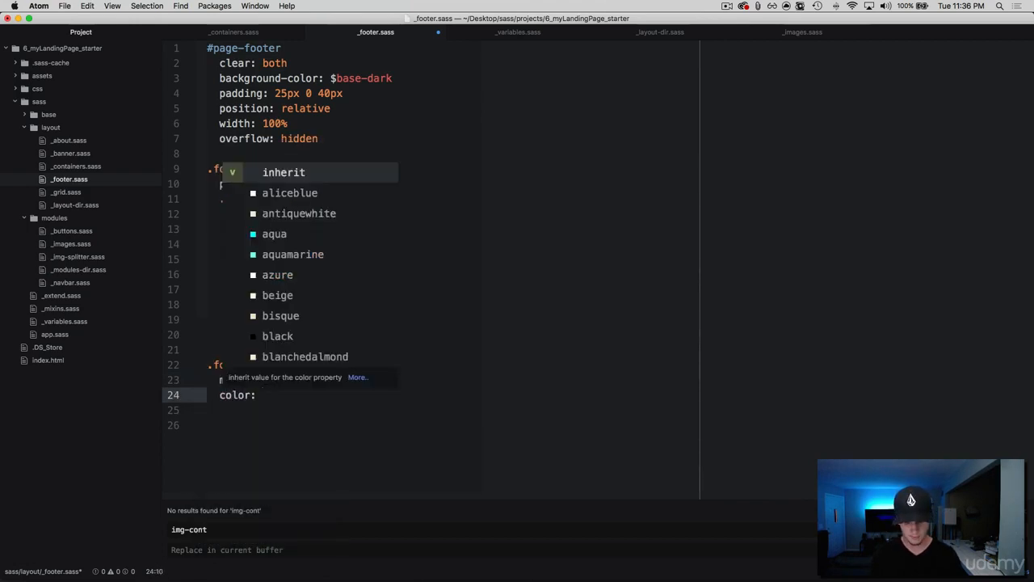
text($base)
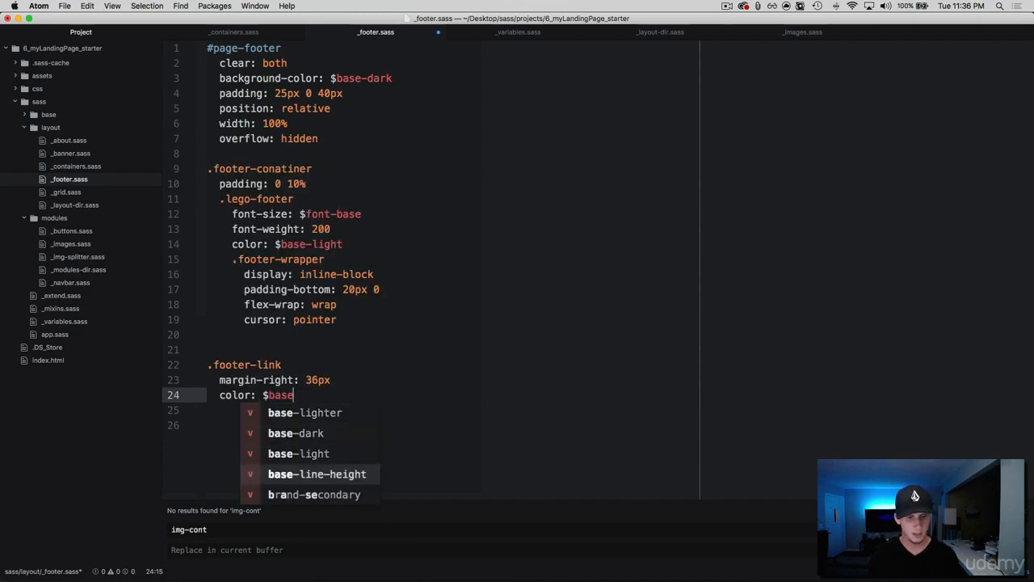
click(298, 453)
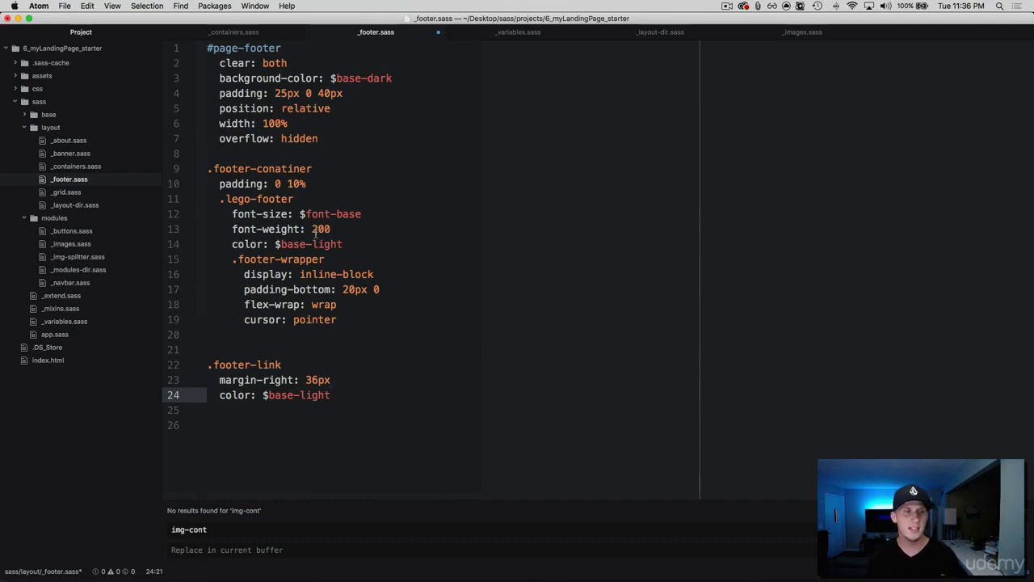
click(275, 213)
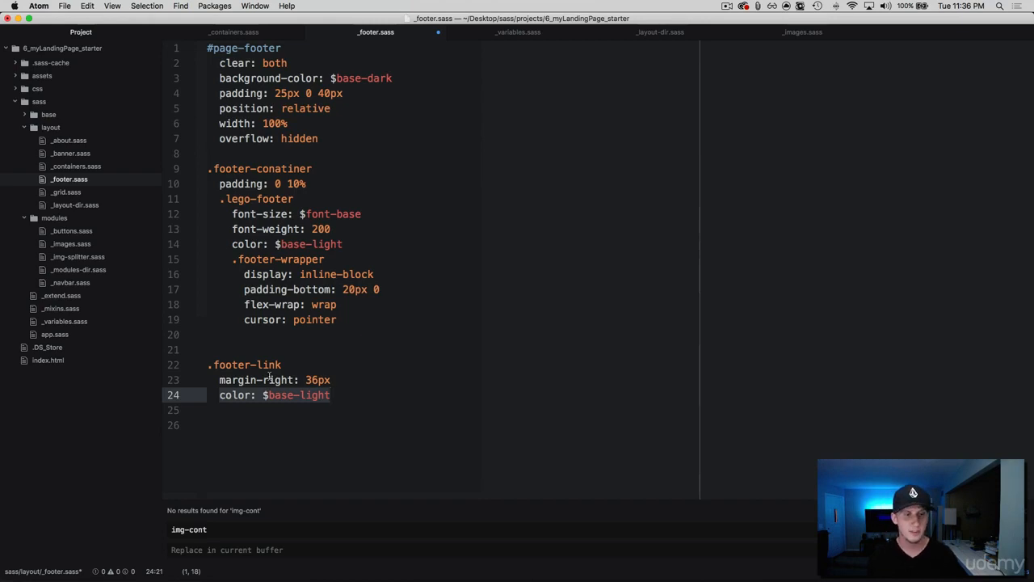
Give .footer-link text-decoration: none and a nested &:hover block coloured $brand
text(text-decoration: none)
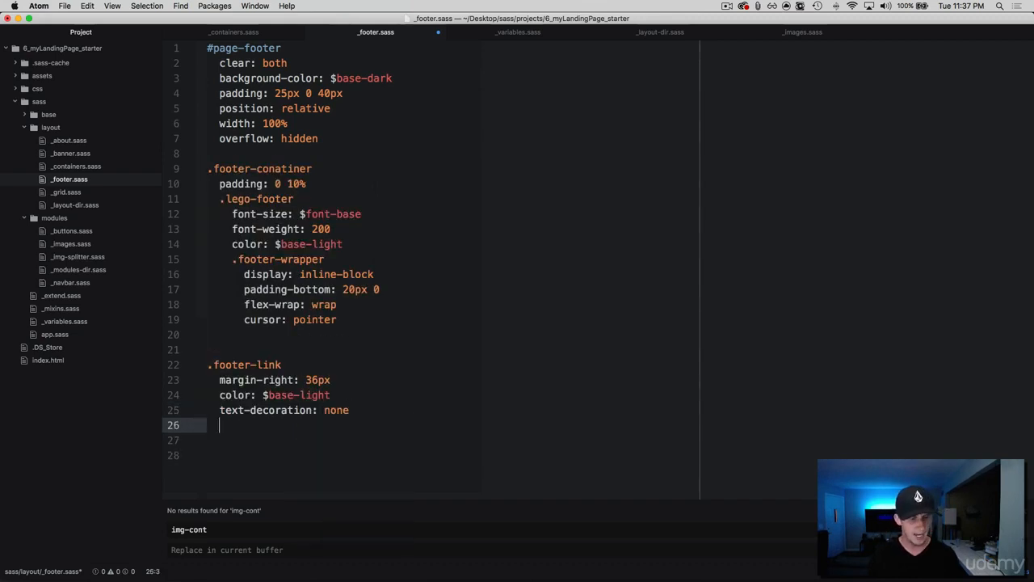
text(&)
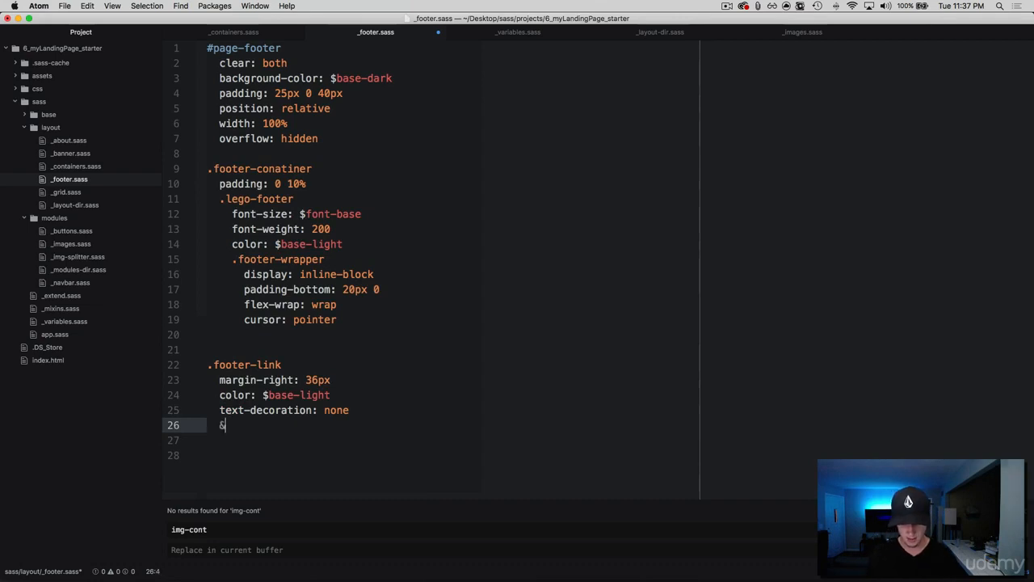
text(:hover)
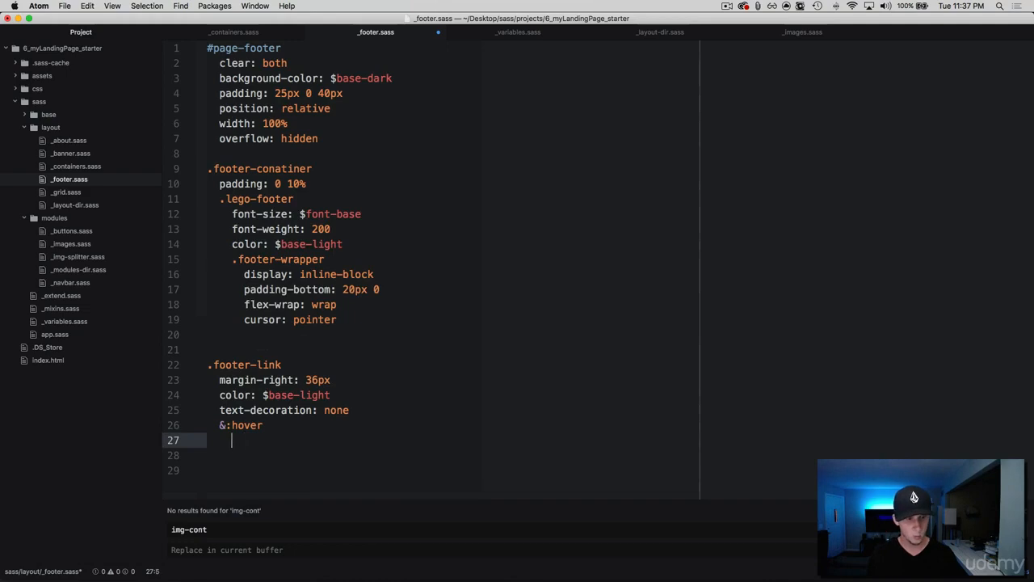
text(color:)
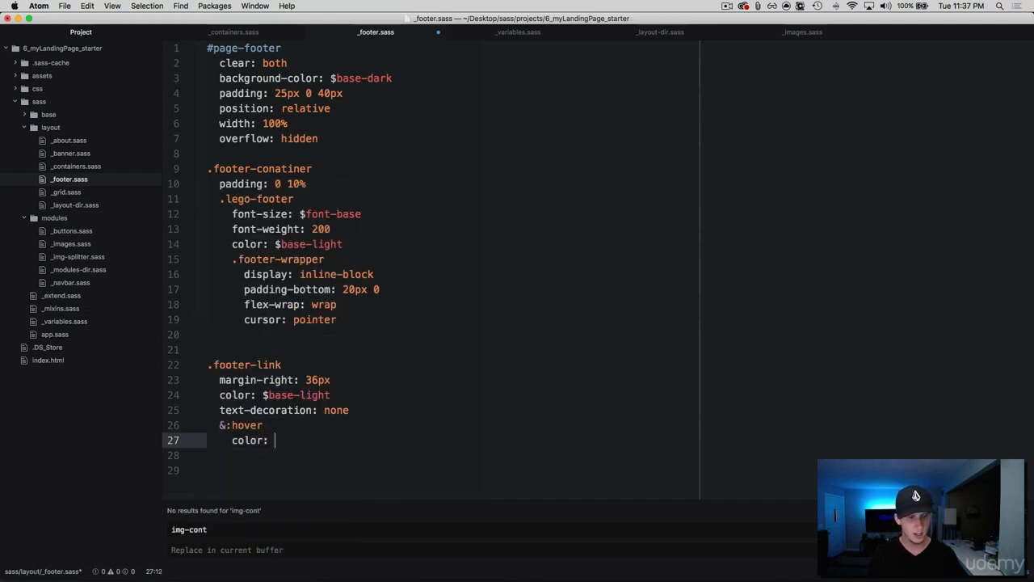
text(red)
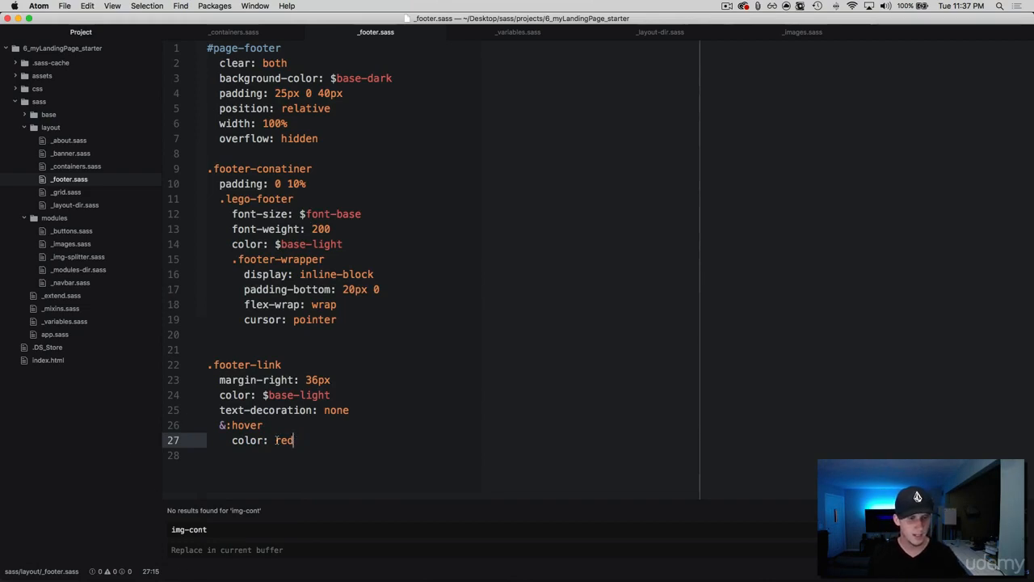
text($)
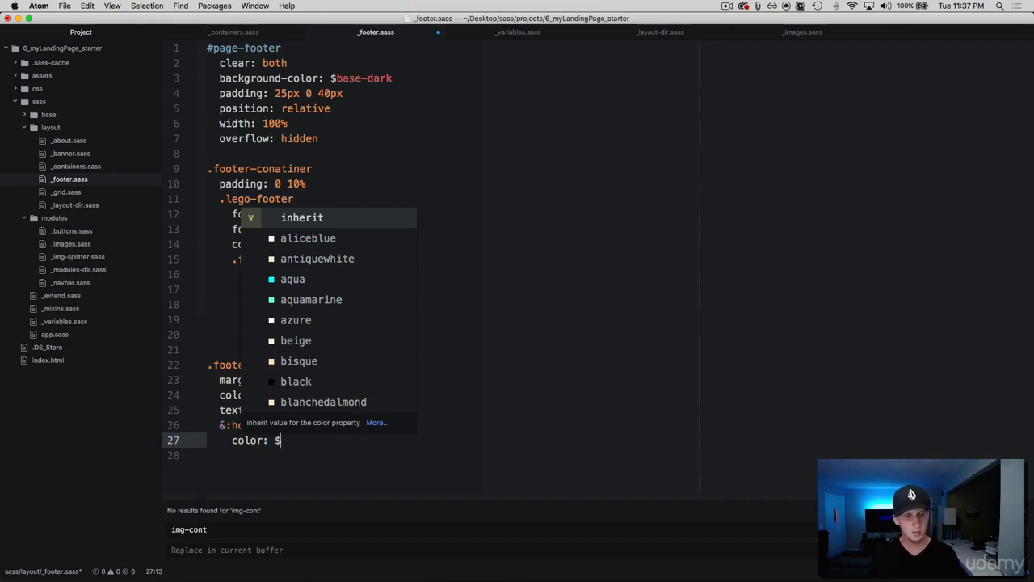
text(brand)
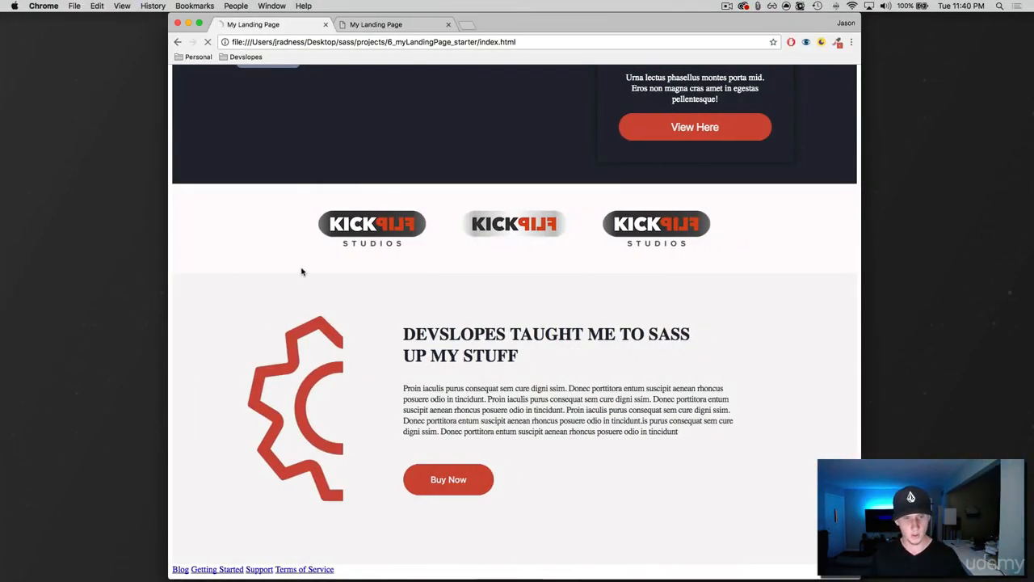
Scroll to the dark footer to check its links, then return to the _footer.sass editor
scroll(down, 3)
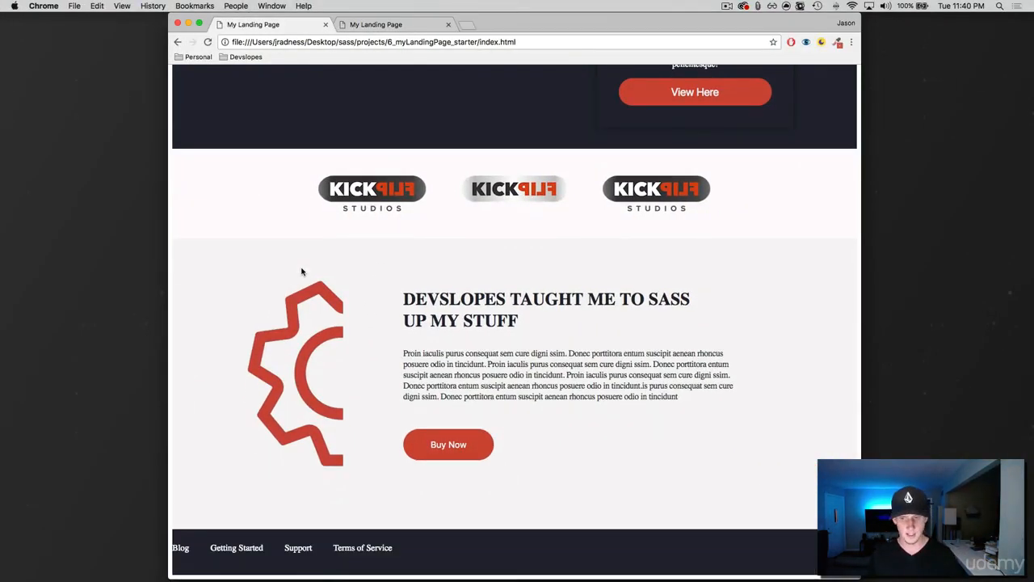
mouse_move(315, 517)
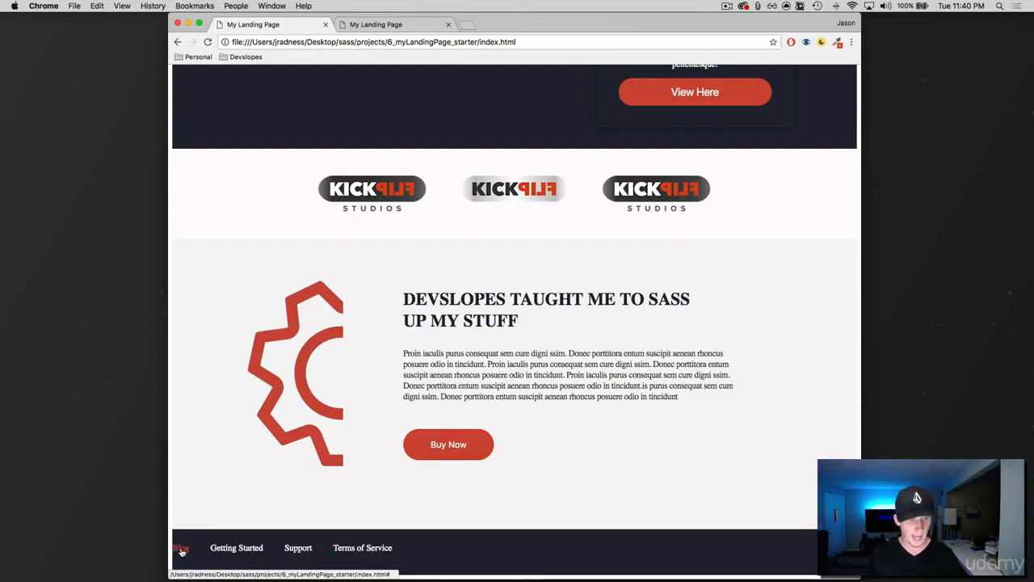
mouse_move(361, 547)
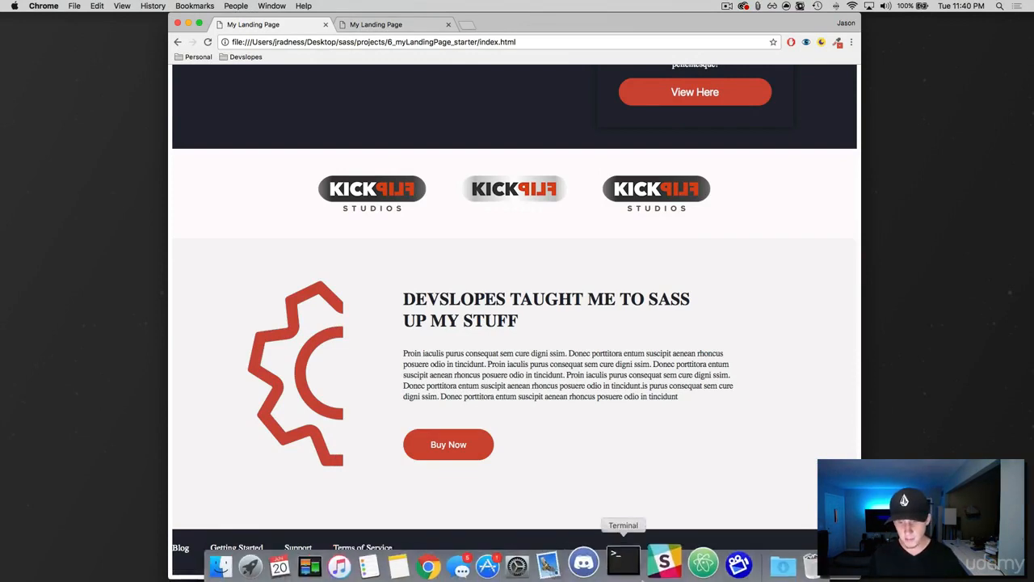
click(623, 561)
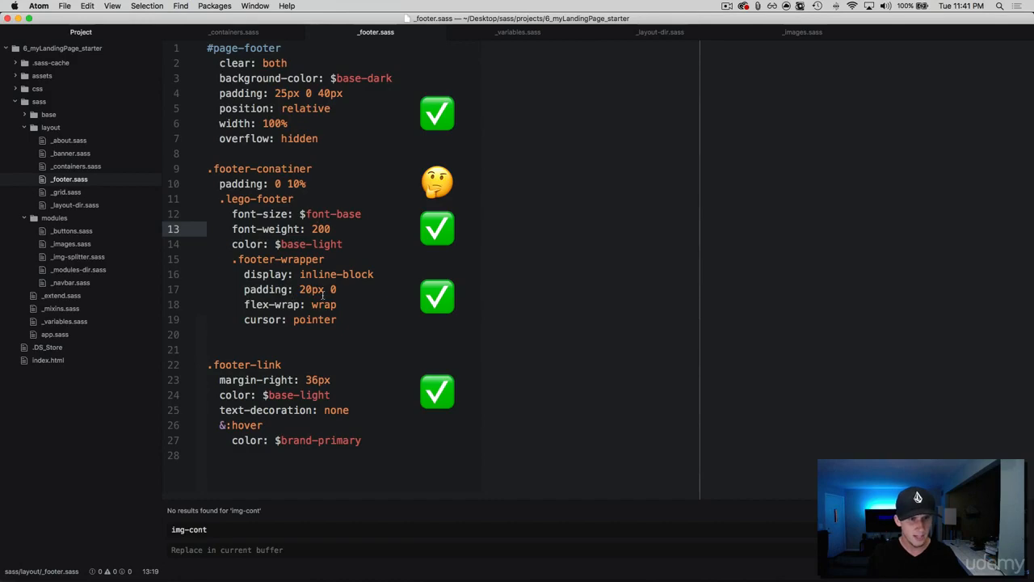
Set .footer-wrapper padding to 20px 0 and hover colour to $brand-primary, then save
click(44, 6)
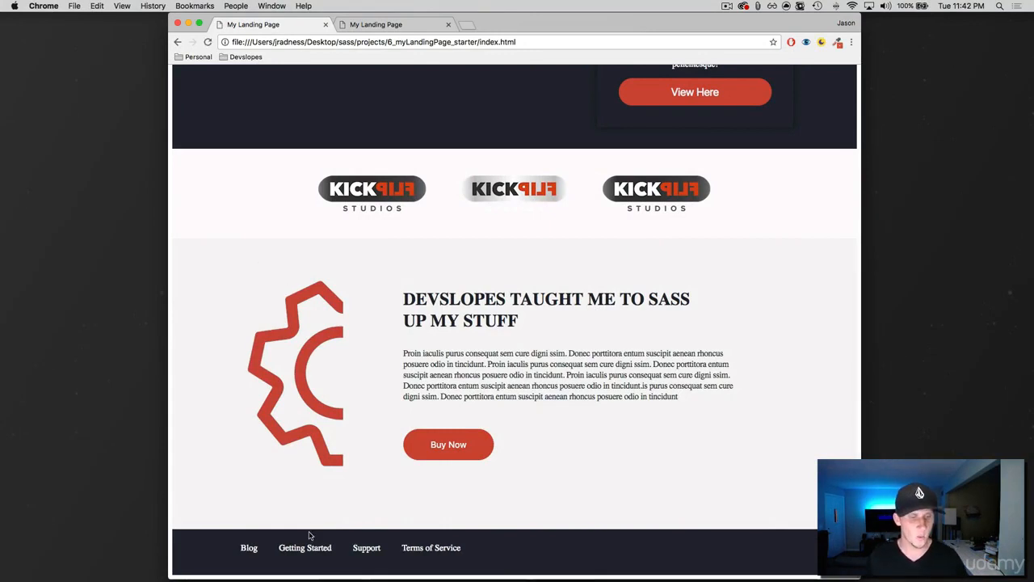
mouse_move(244, 541)
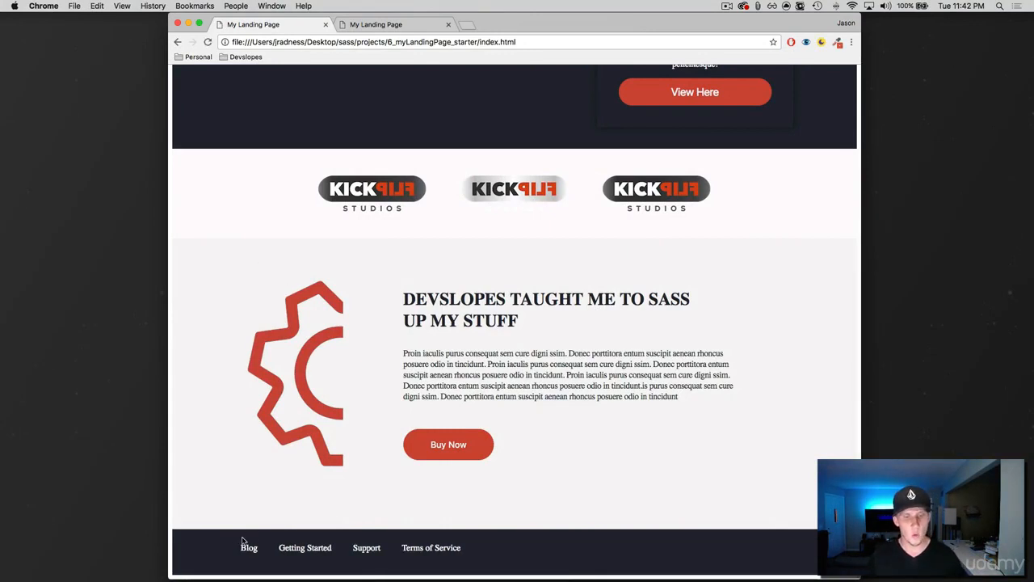
mouse_move(249, 547)
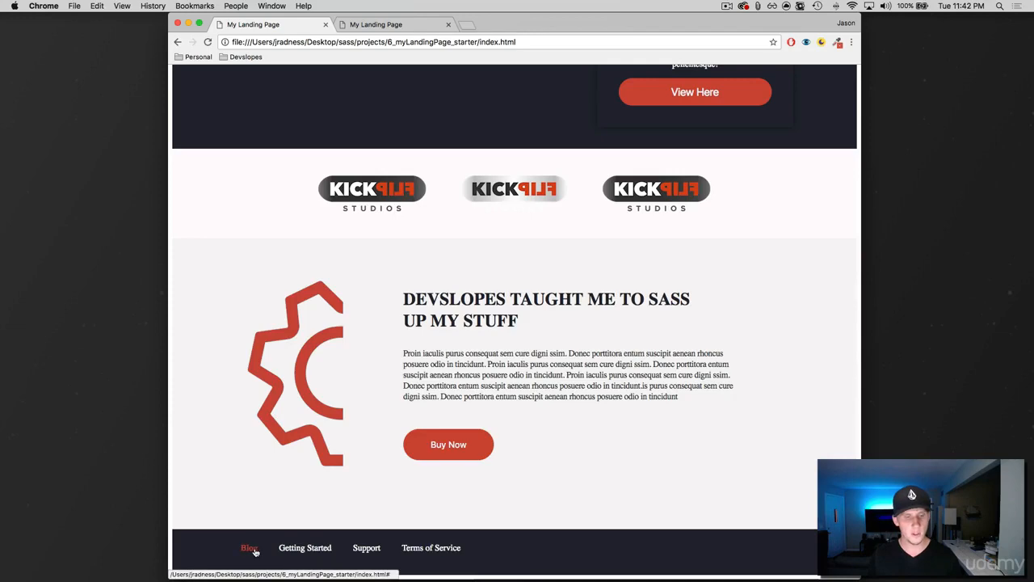
Scroll back up to the header navigation and dark hero section
scroll(up, 3)
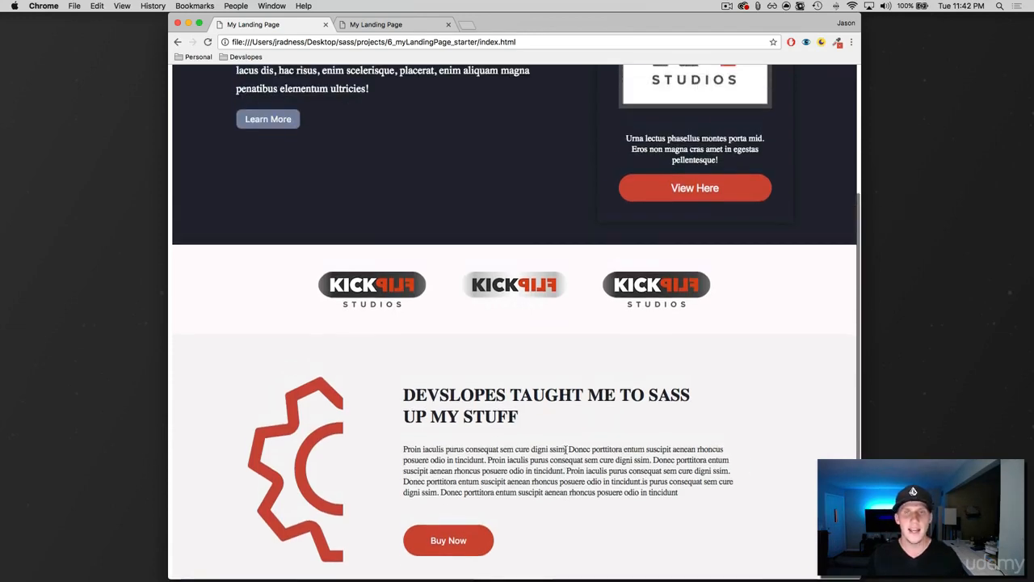
scroll(up, 3)
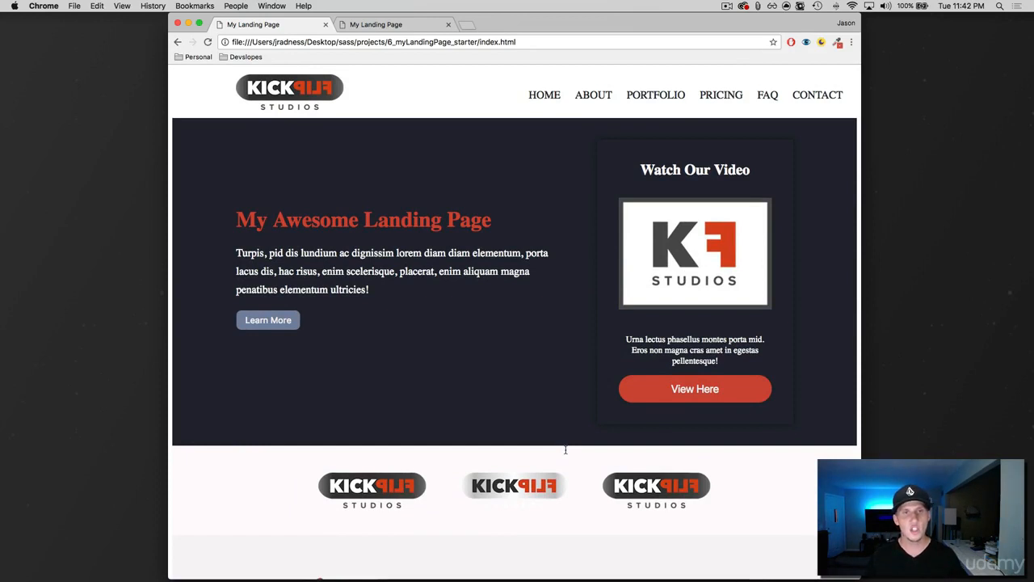
mouse_move(549, 317)
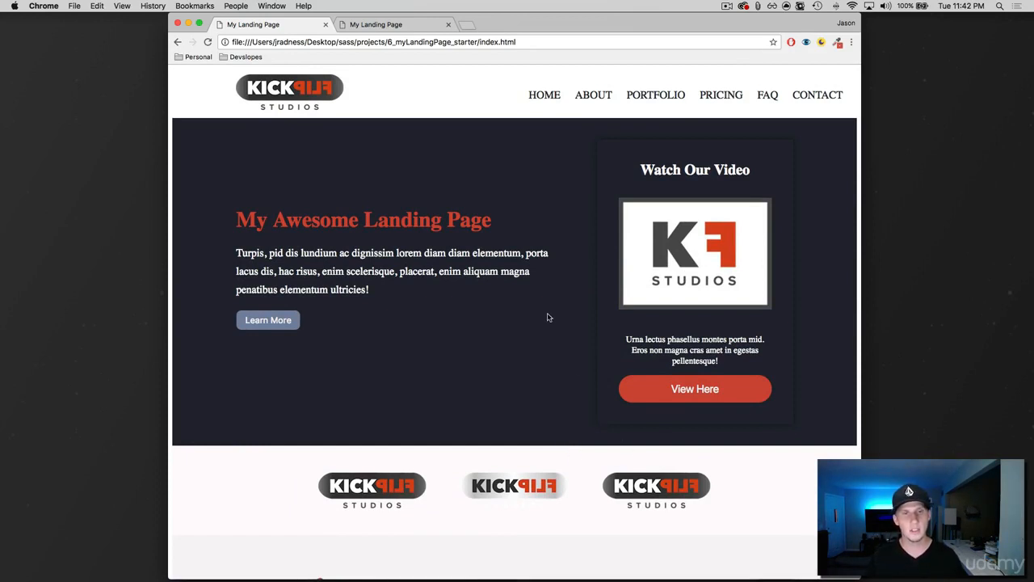
mouse_move(530, 306)
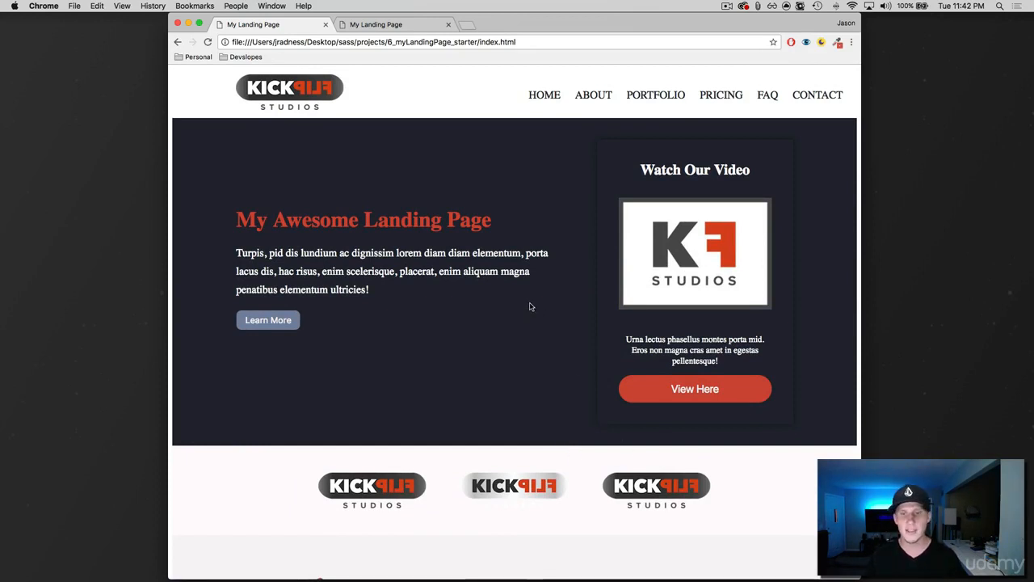